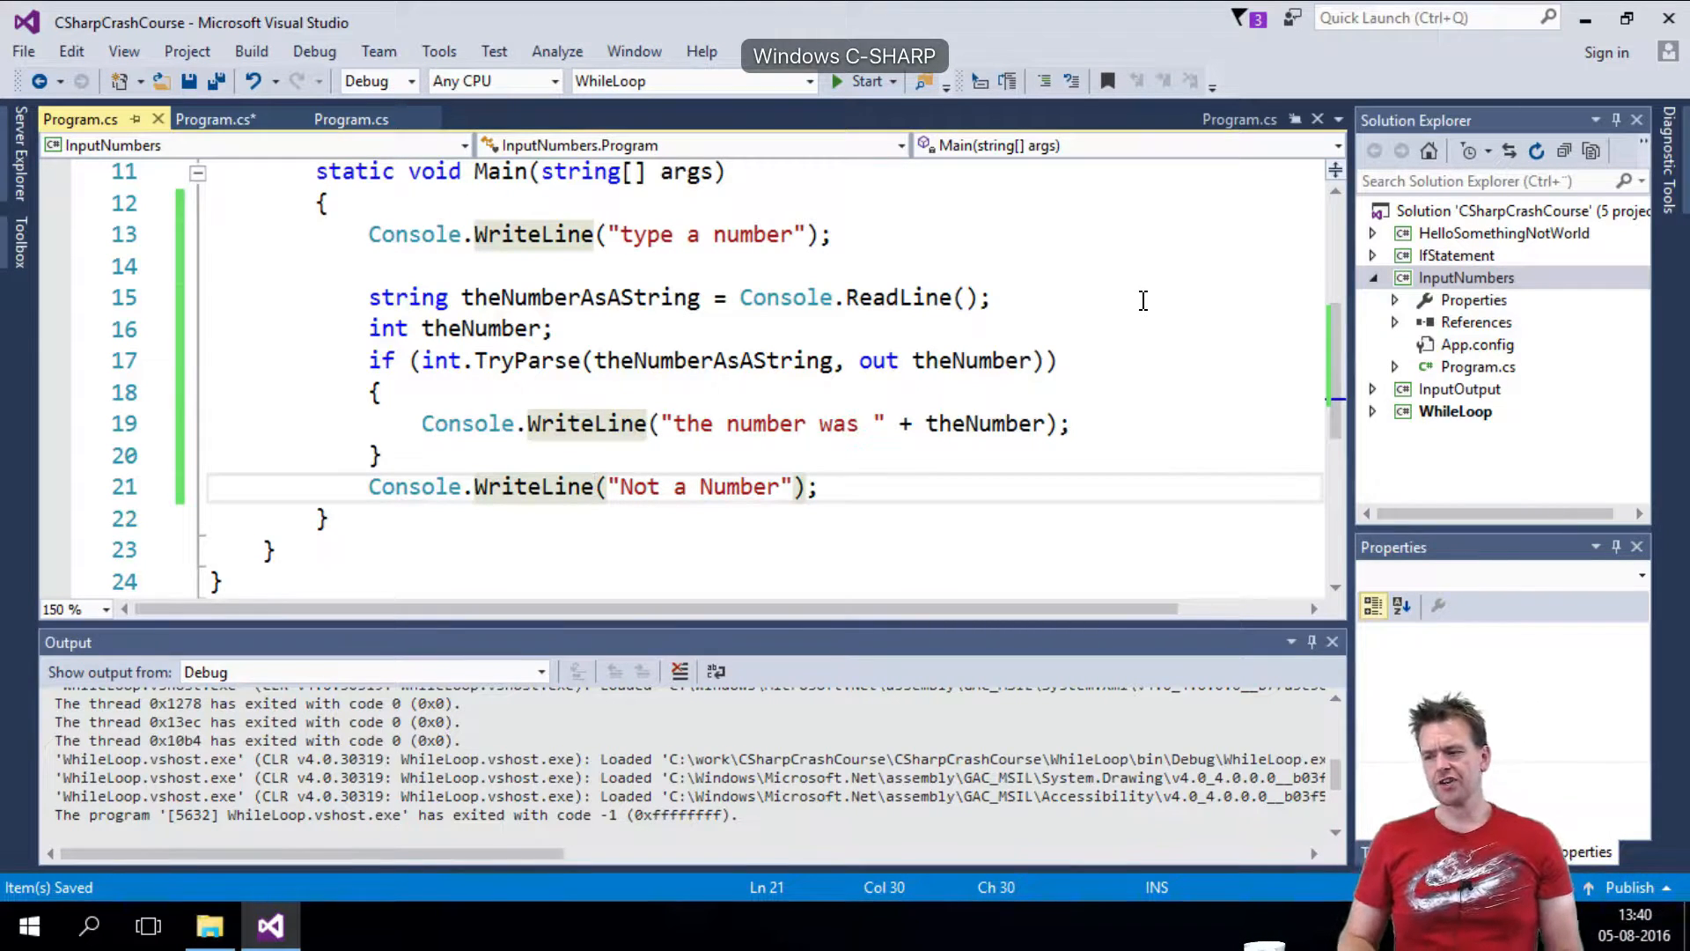
- Make InputNumbers the startup project from Solution Explorer and review its TryParse code
{"action": "right_click", "coordinate": [1469, 278]}
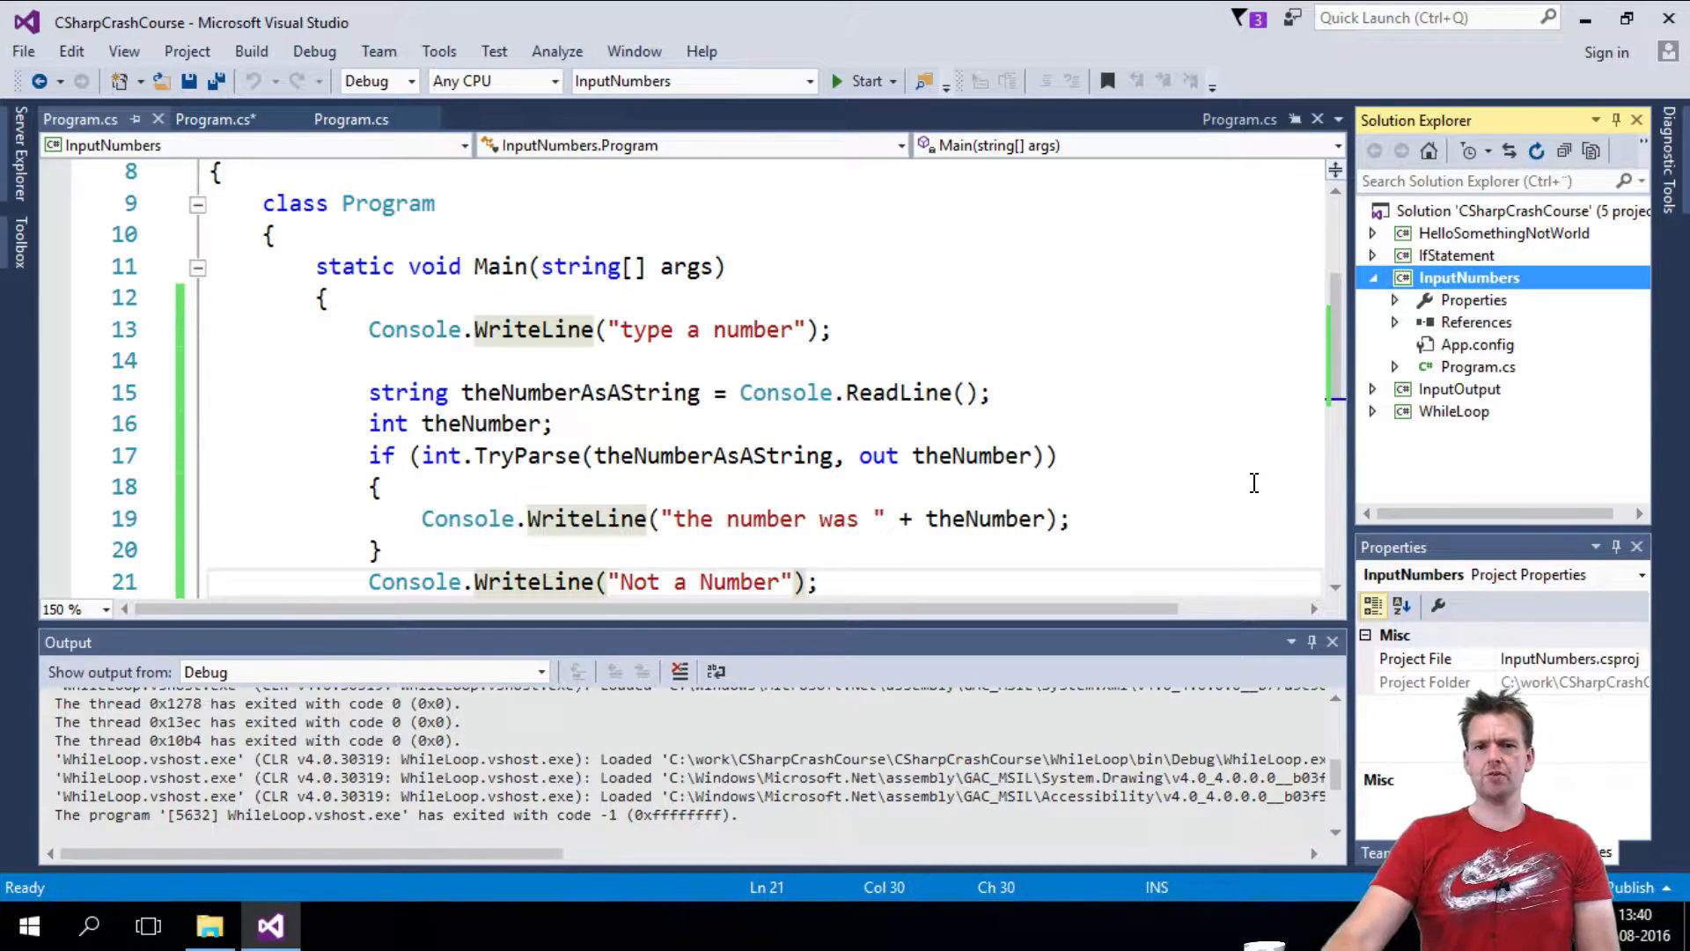
{"action": "scroll", "scroll_direction": "down", "scroll_amount": 3}
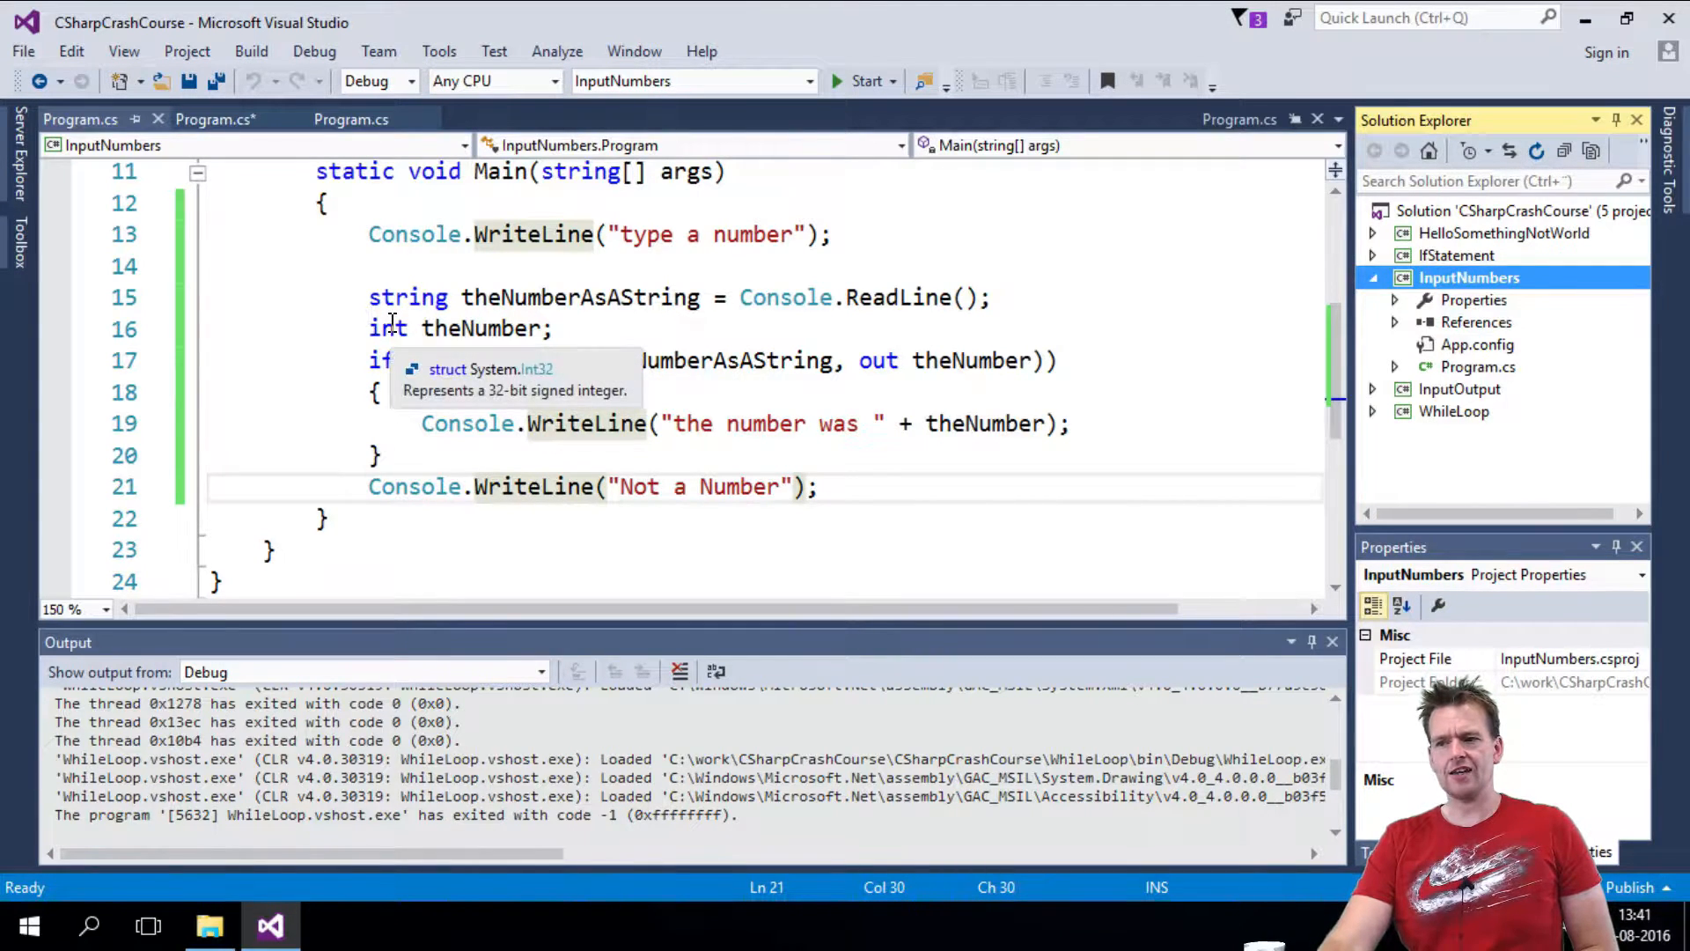
{"action": "mouse_move", "coordinate": [581, 297]}
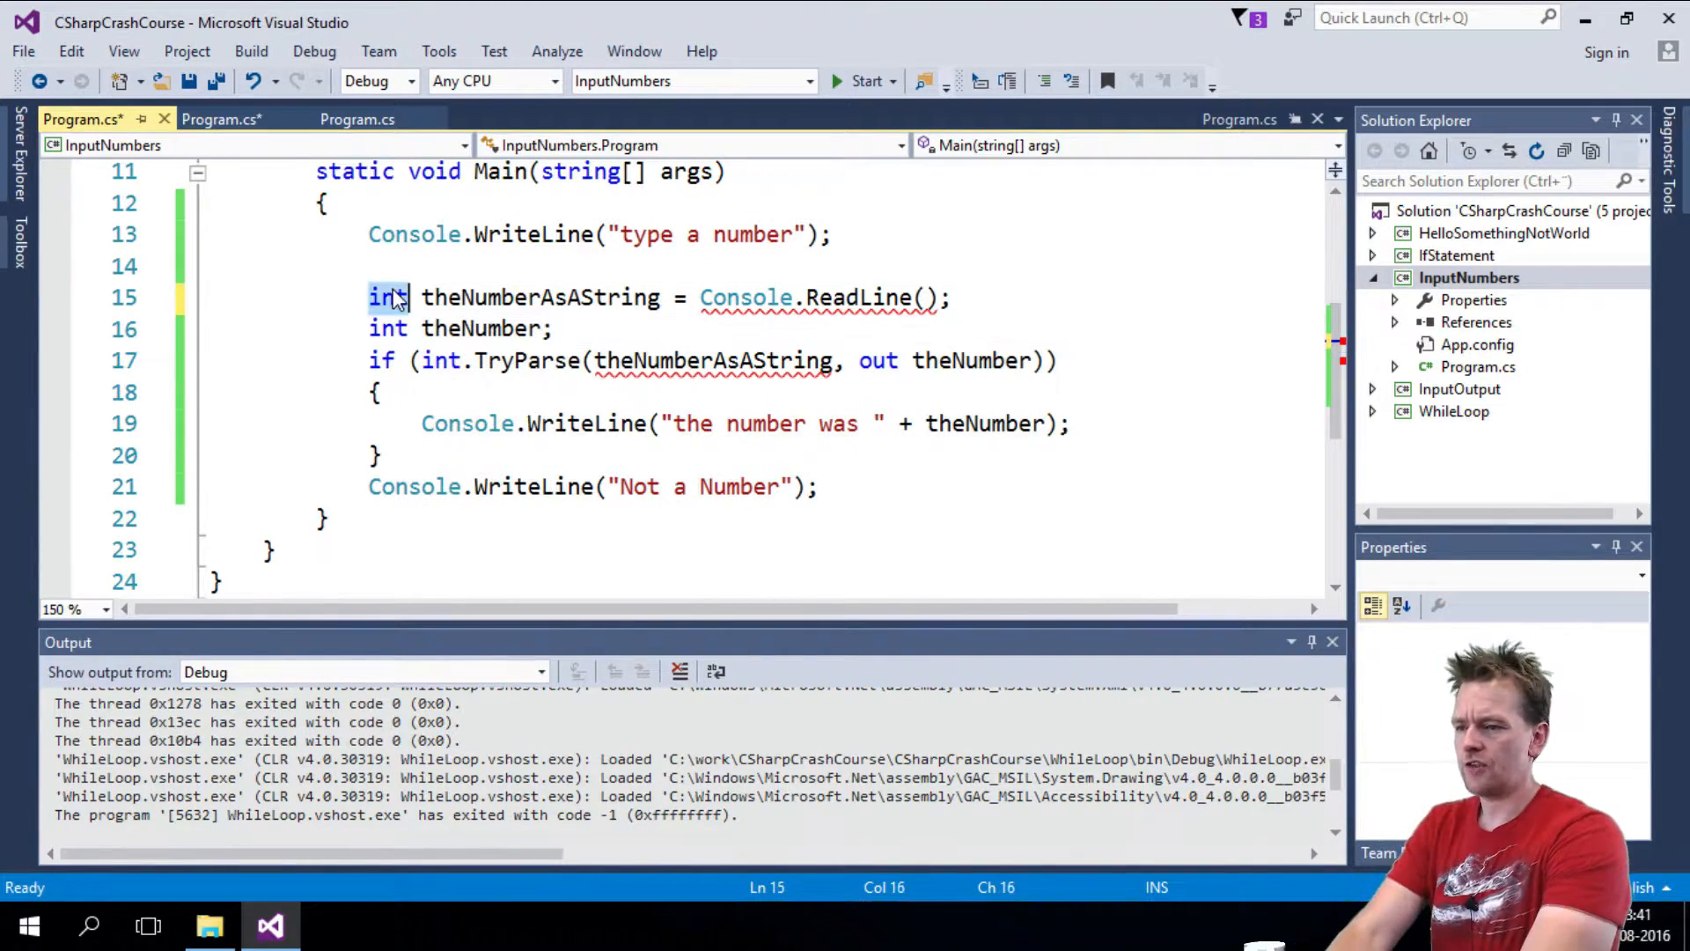
- Restore the input variable to string, set a breakpoint on line 19, and highlight theNumberAsAString usages
{"action": "type", "text": "string"}
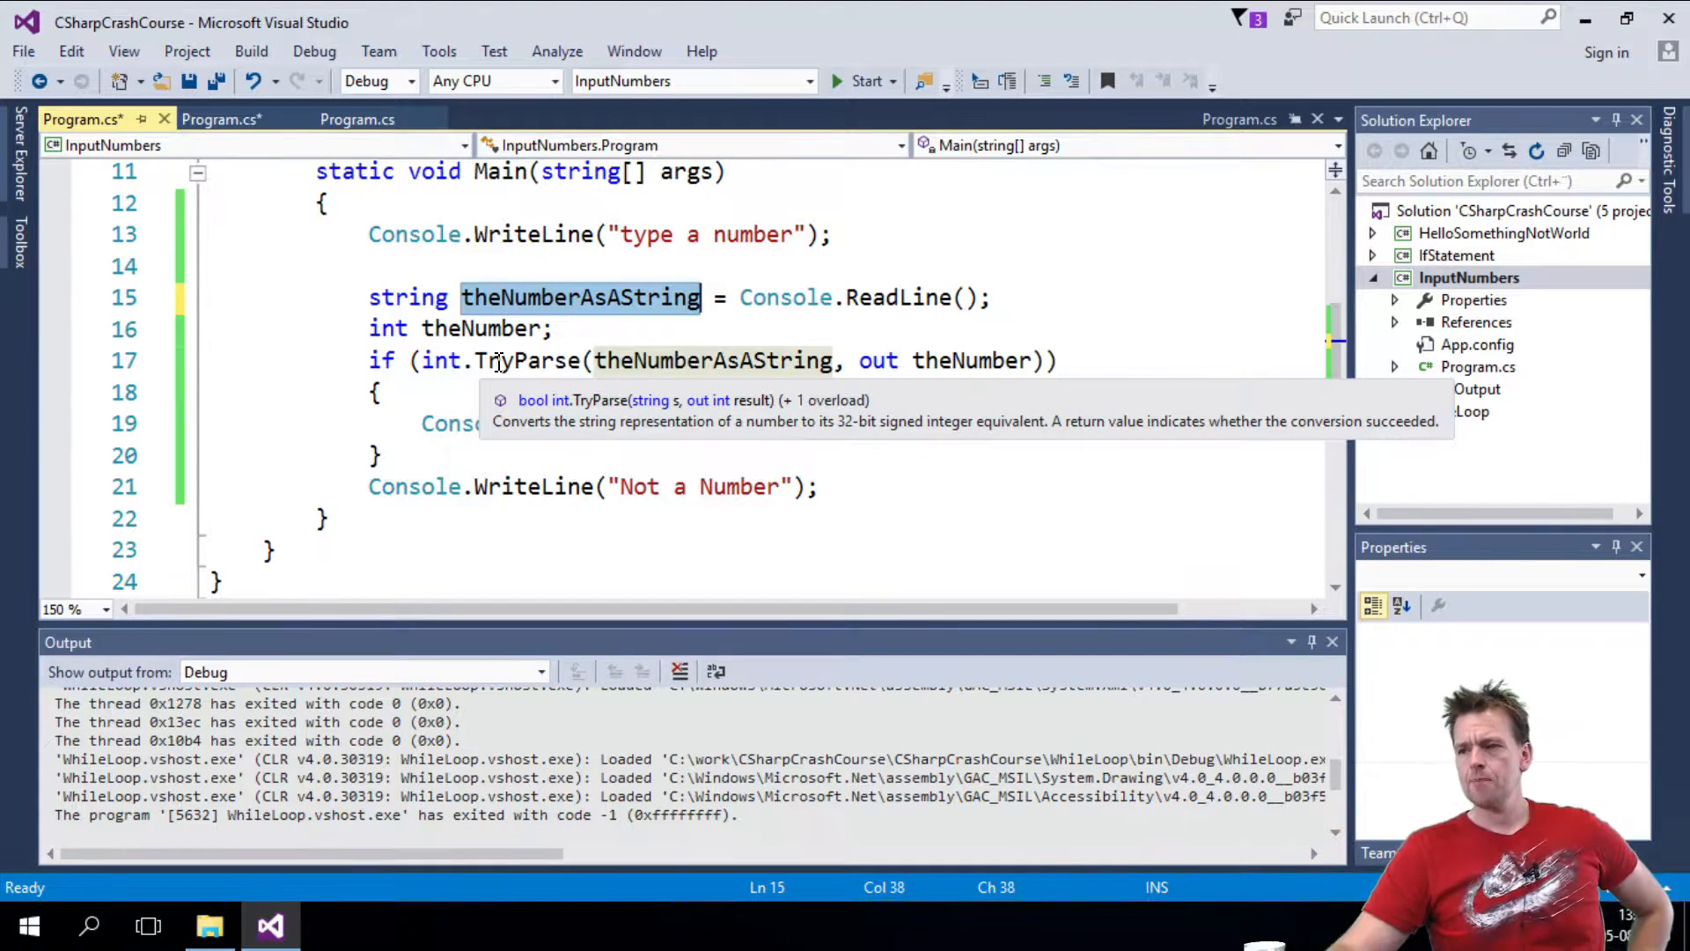
{"action": "left_click", "coordinate": [366, 328]}
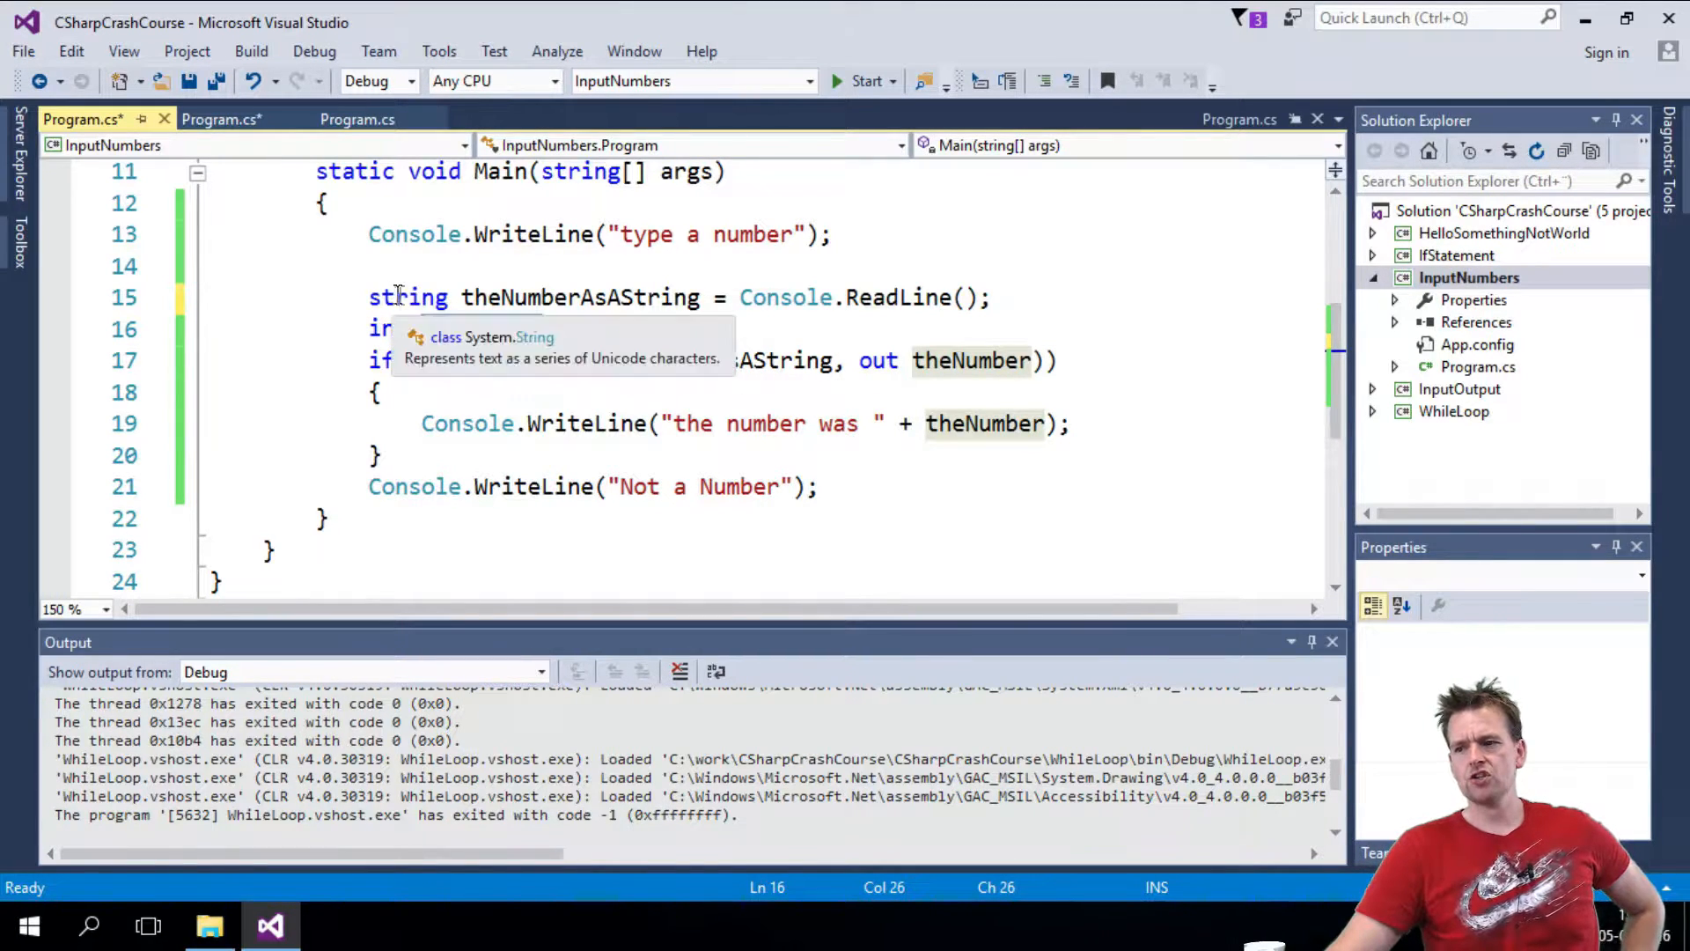
{"action": "double_click", "coordinate": [581, 298]}
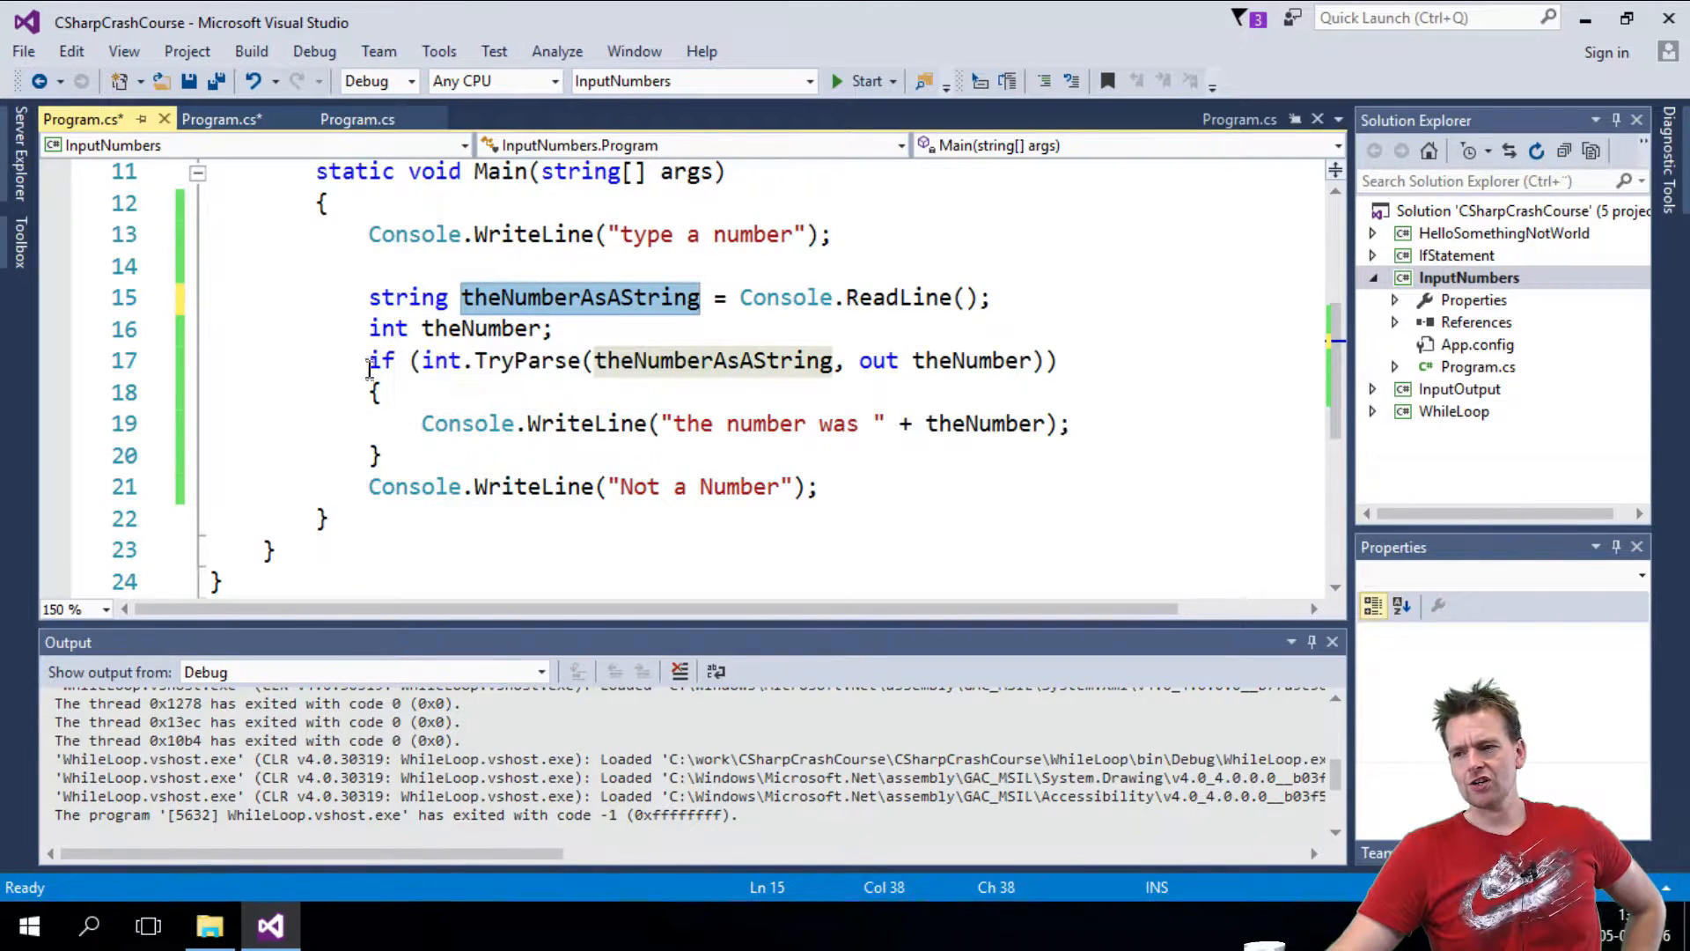
{"action": "mouse_move", "coordinate": [442, 360]}
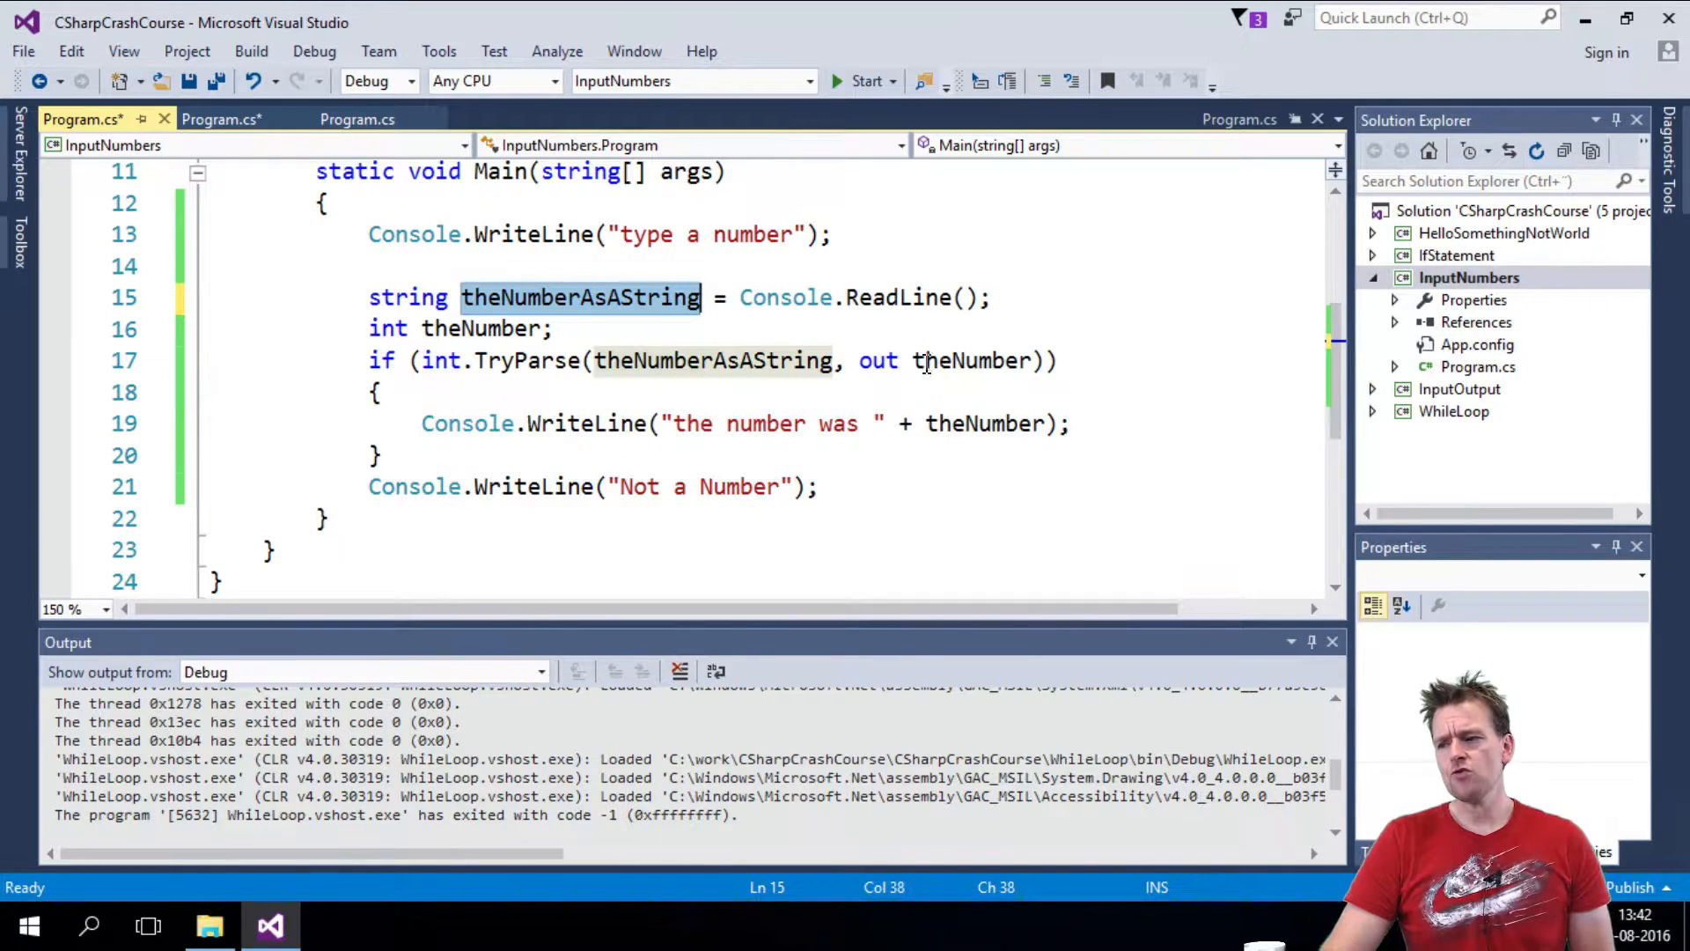
{"action": "mouse_move", "coordinate": [970, 378]}
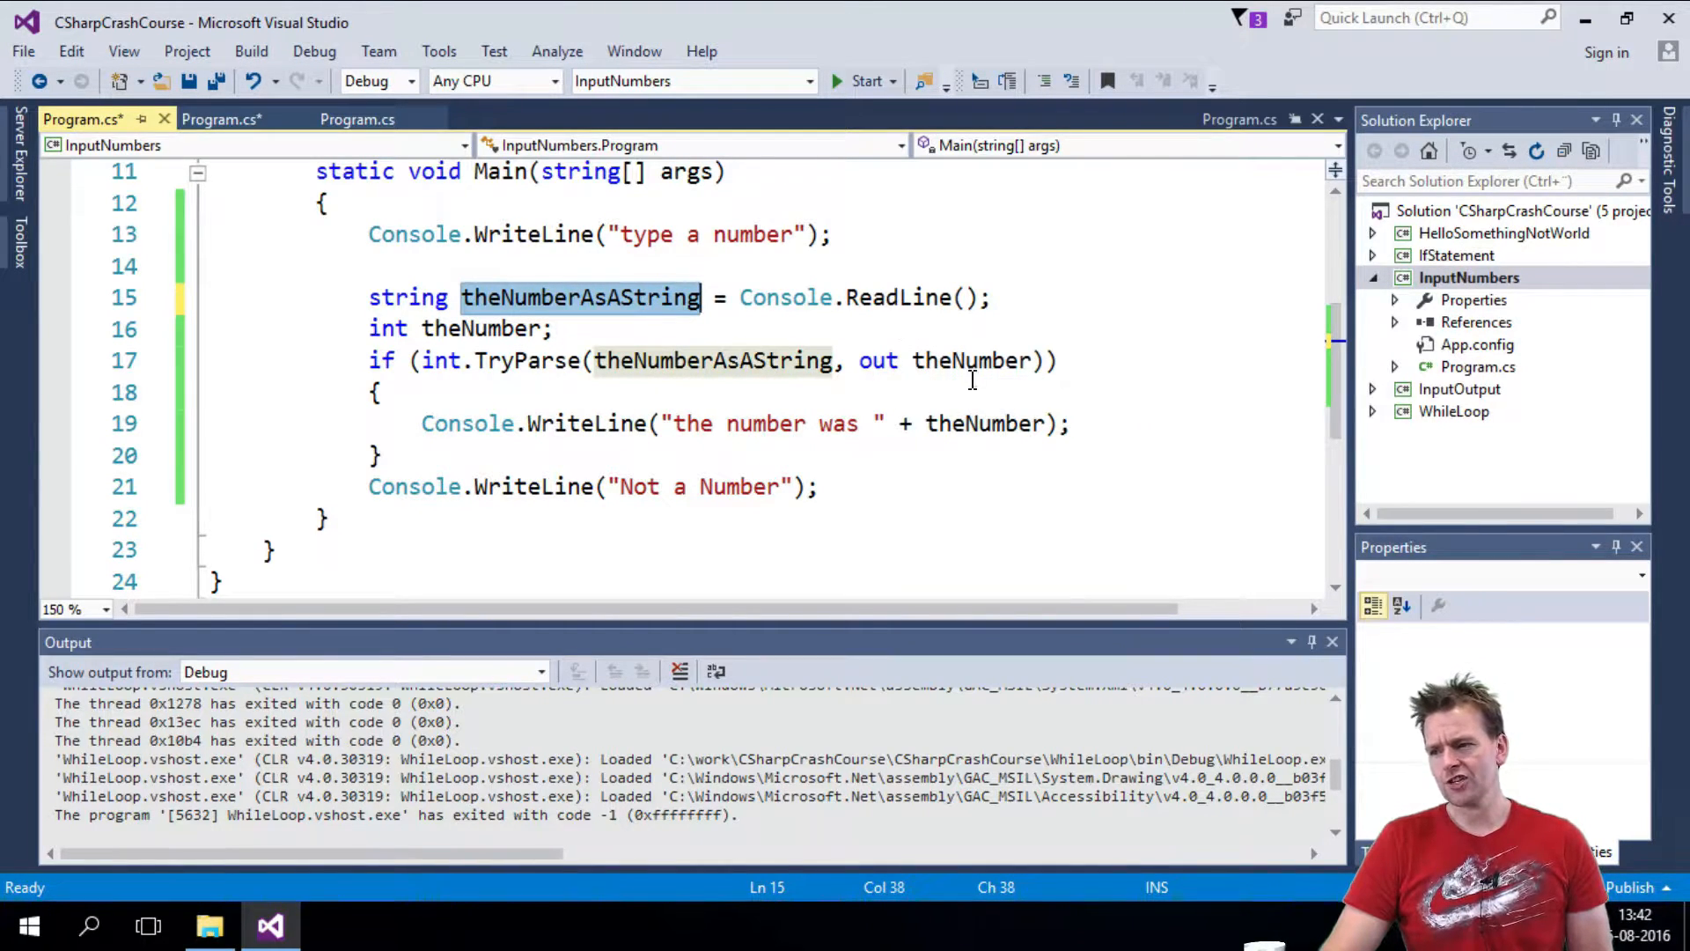
{"action": "mouse_move", "coordinate": [970, 360]}
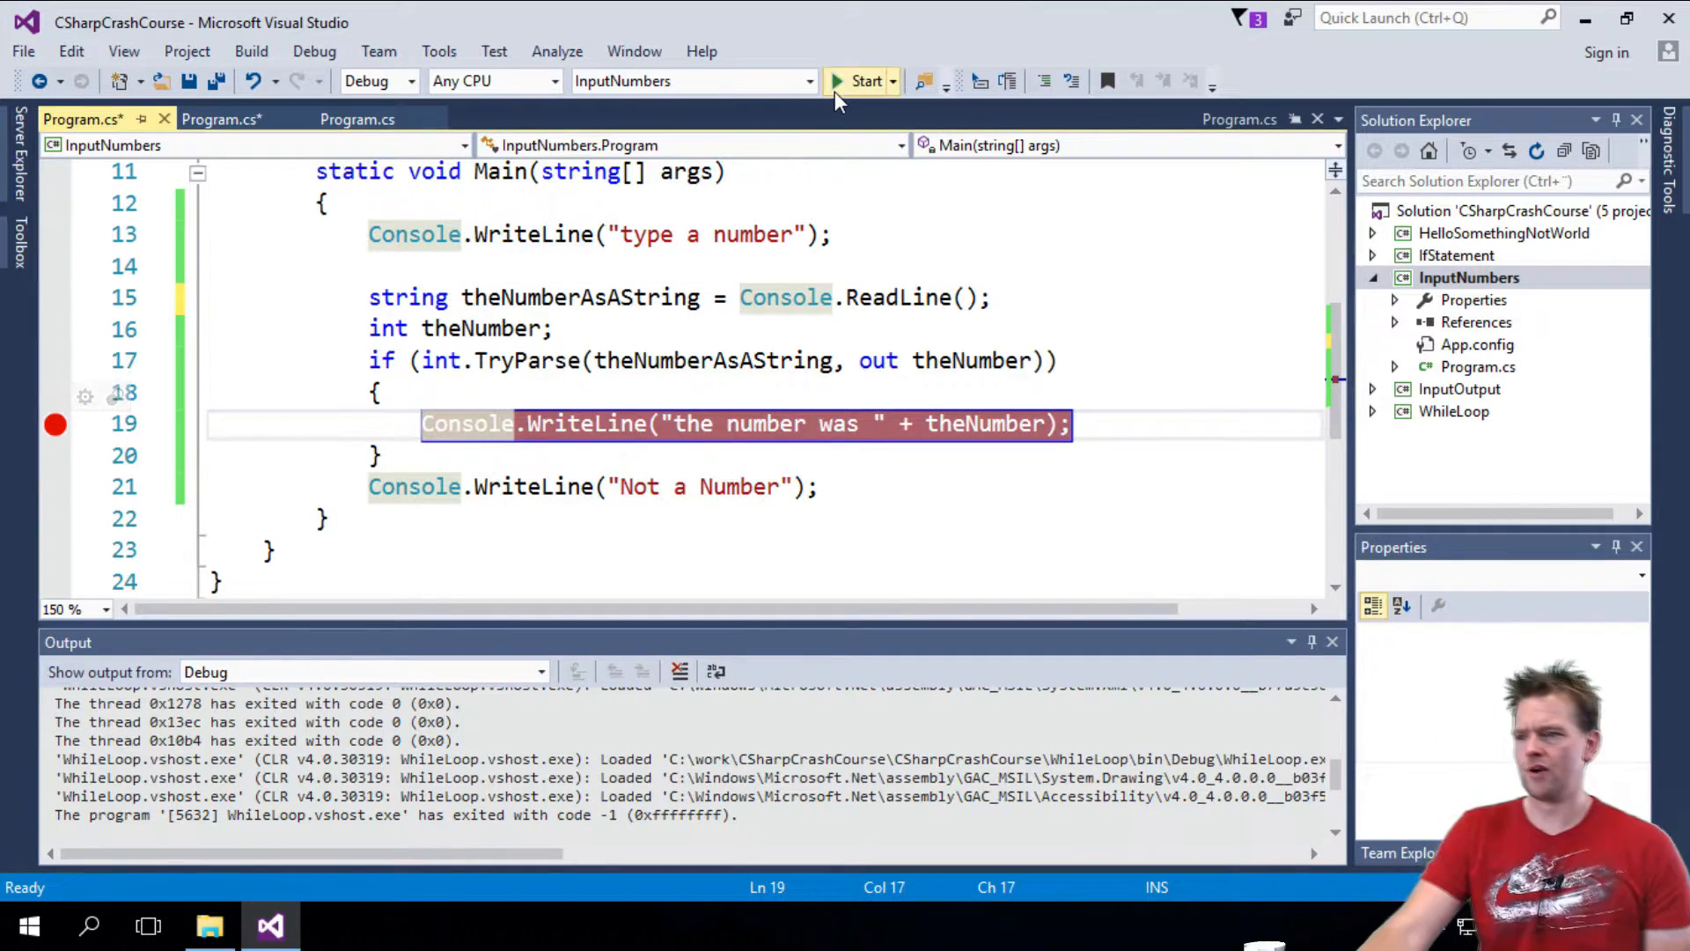
- Run InputNumbers in the debugger with the non-numeric entry 'dd' until it exits
{"action": "left_click", "coordinate": [867, 81]}
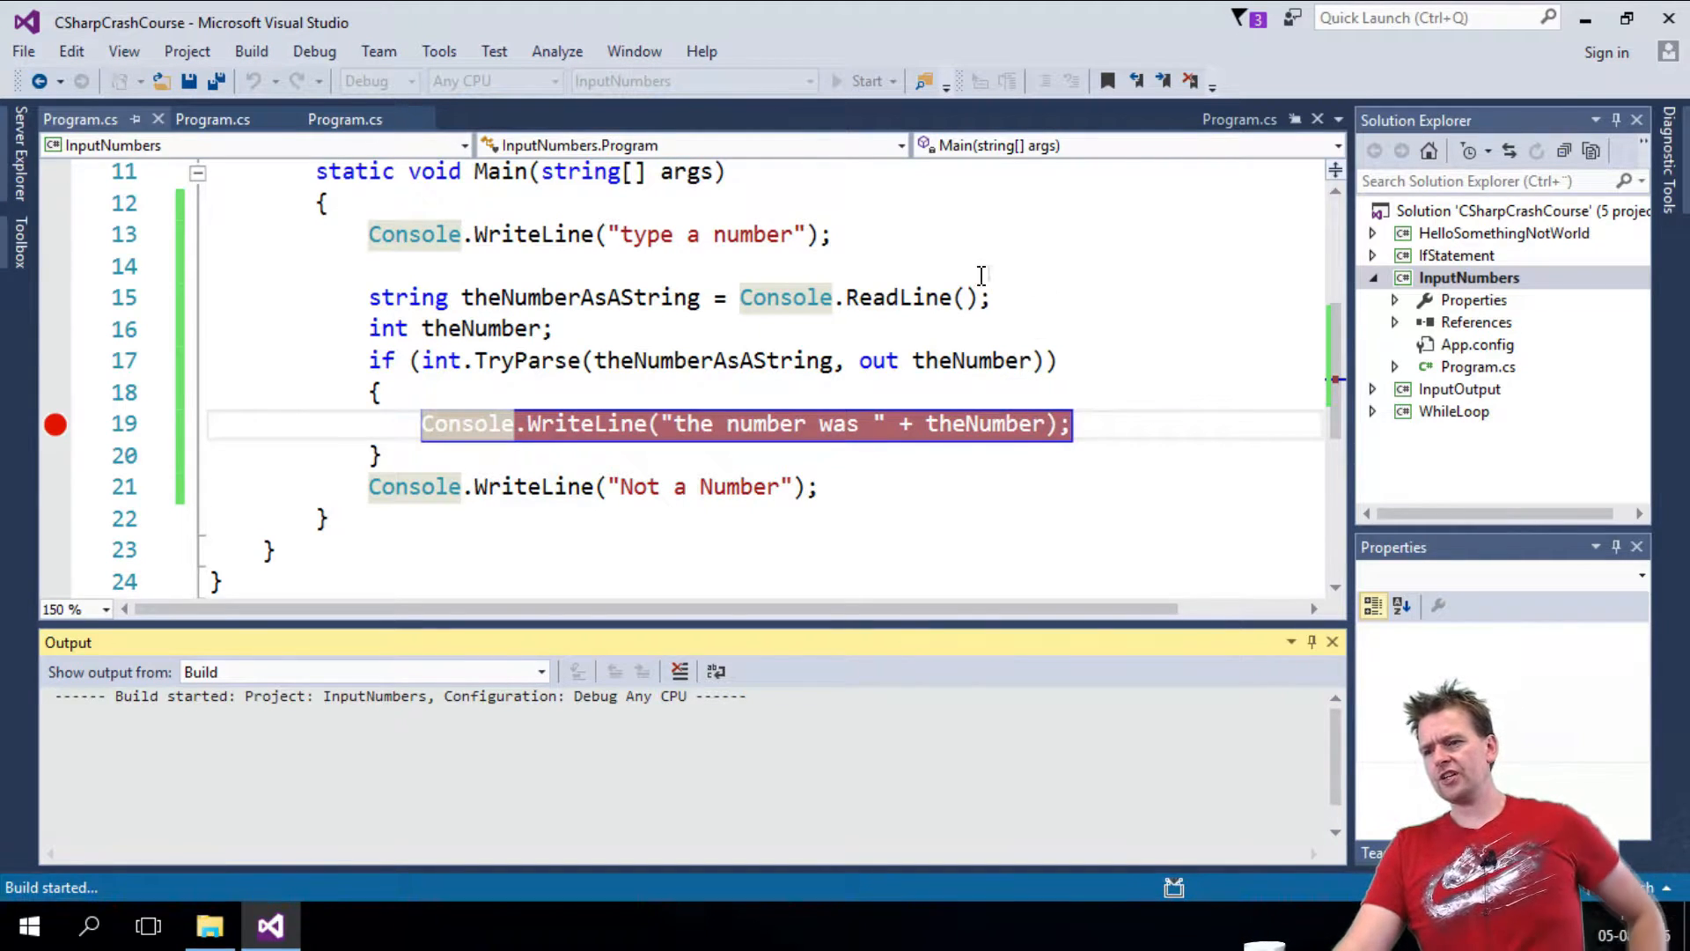
{"action": "left_click", "coordinate": [869, 81]}
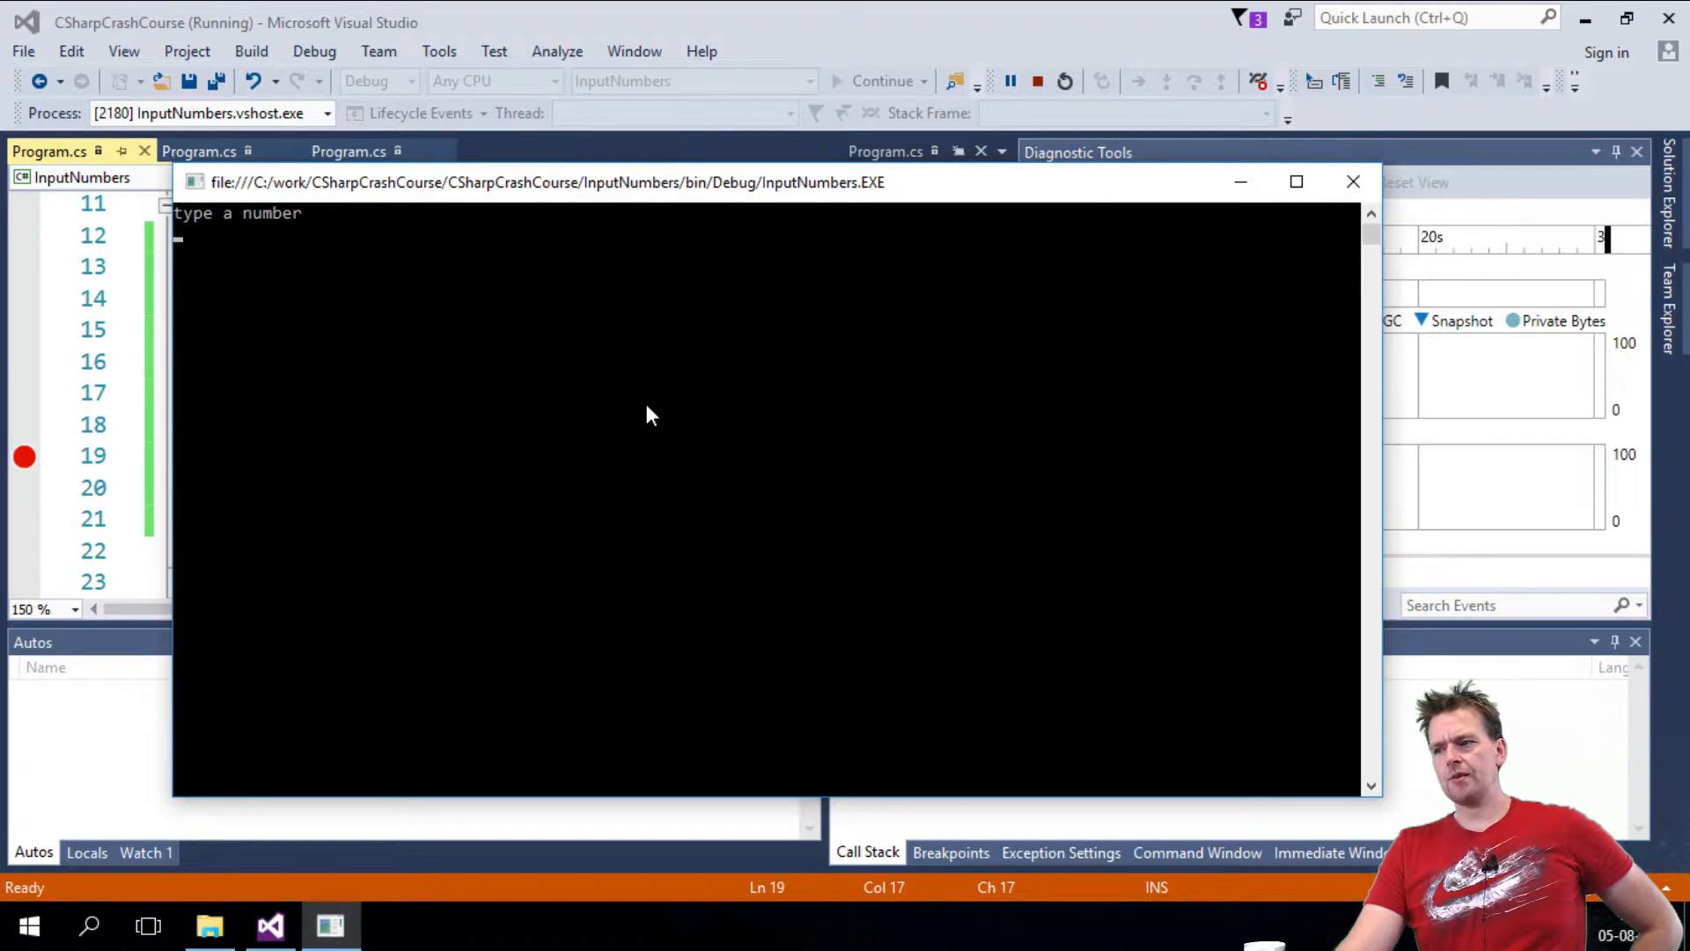
{"action": "mouse_move", "coordinate": [949, 300]}
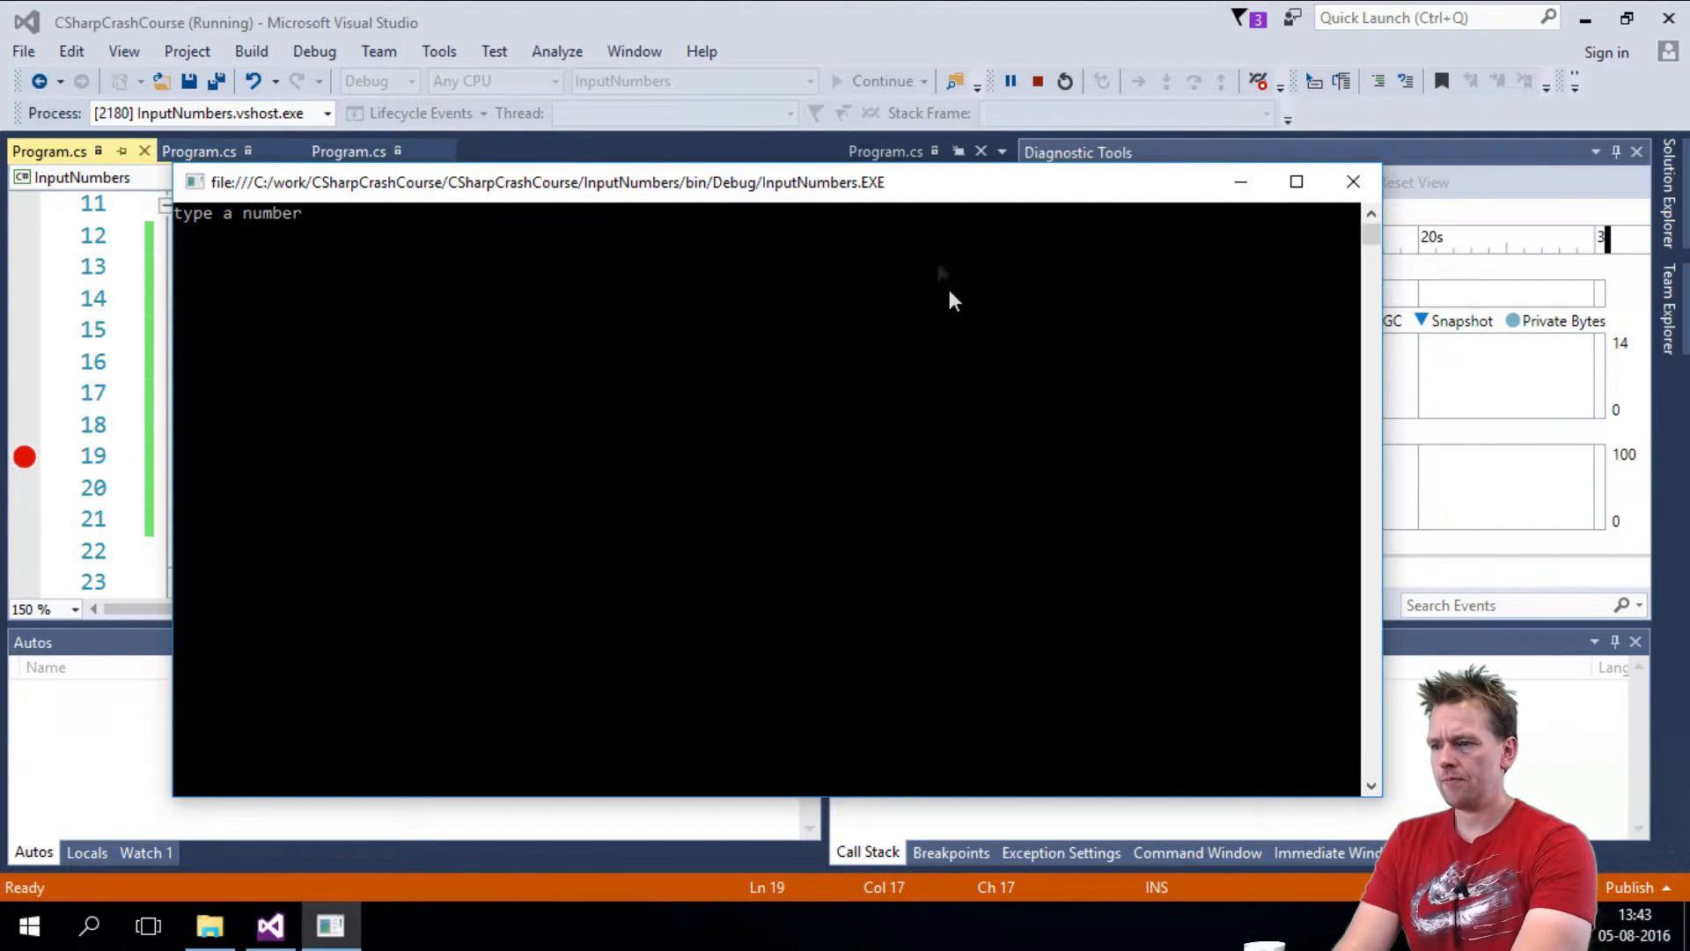
{"action": "type", "text": "dd"}
{"action": "type", "text": "'Con"}
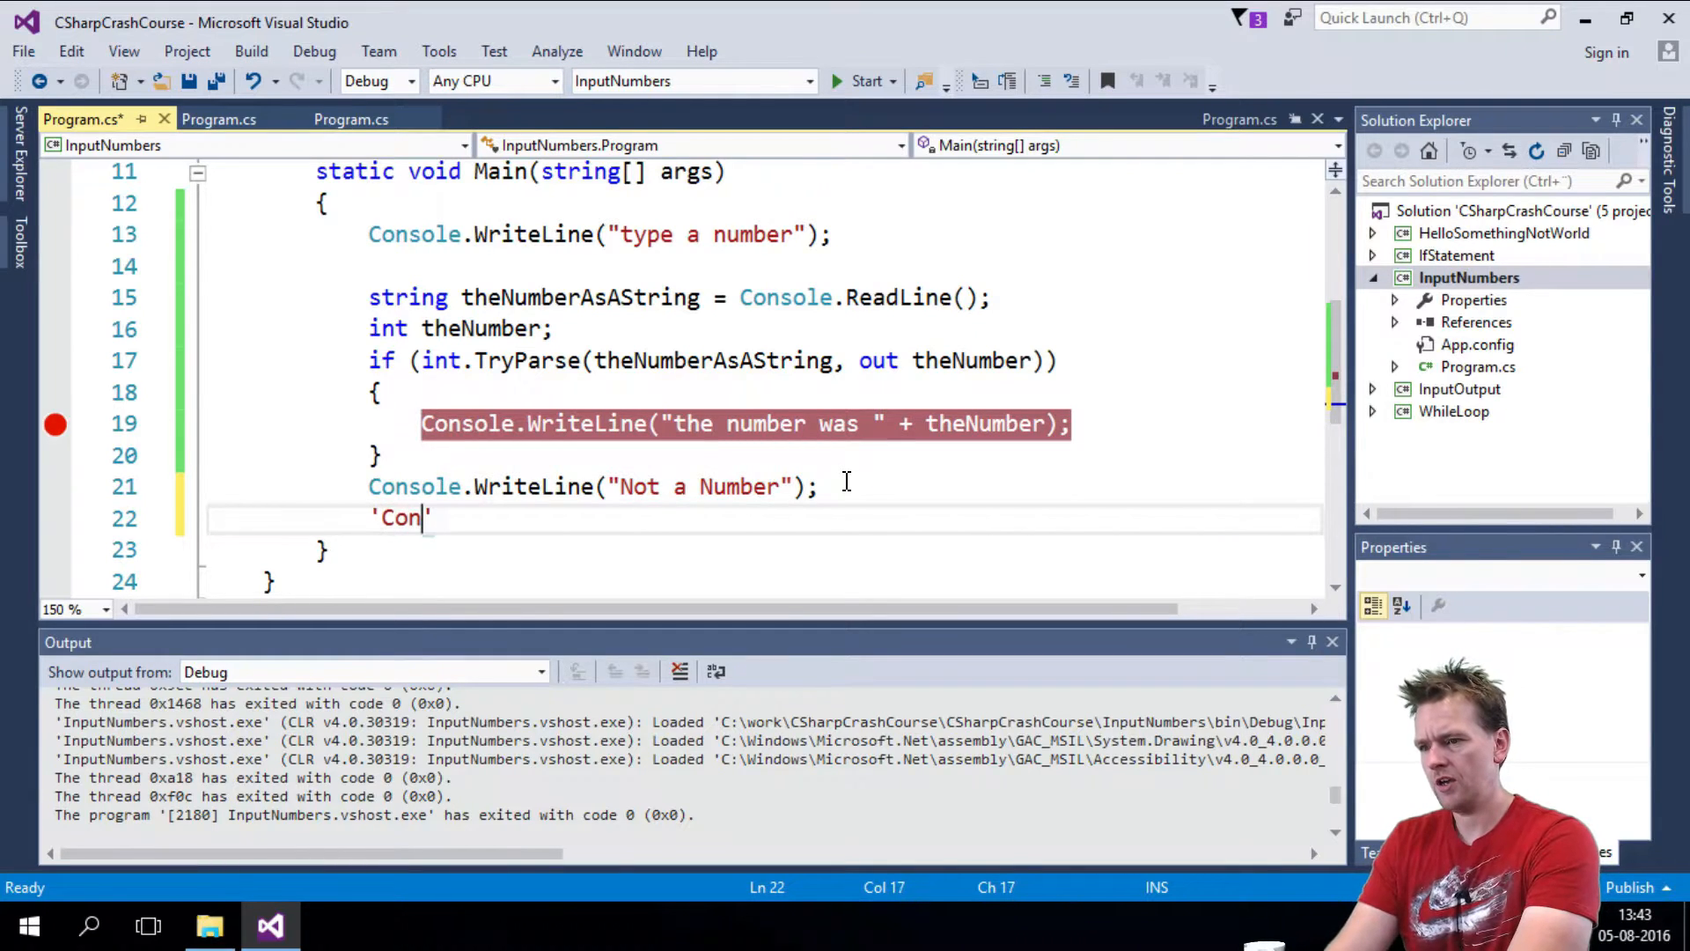
- Add Console.ReadLine(); after the Not a Number output and run the program again
{"action": "type", "text": "Consol"}
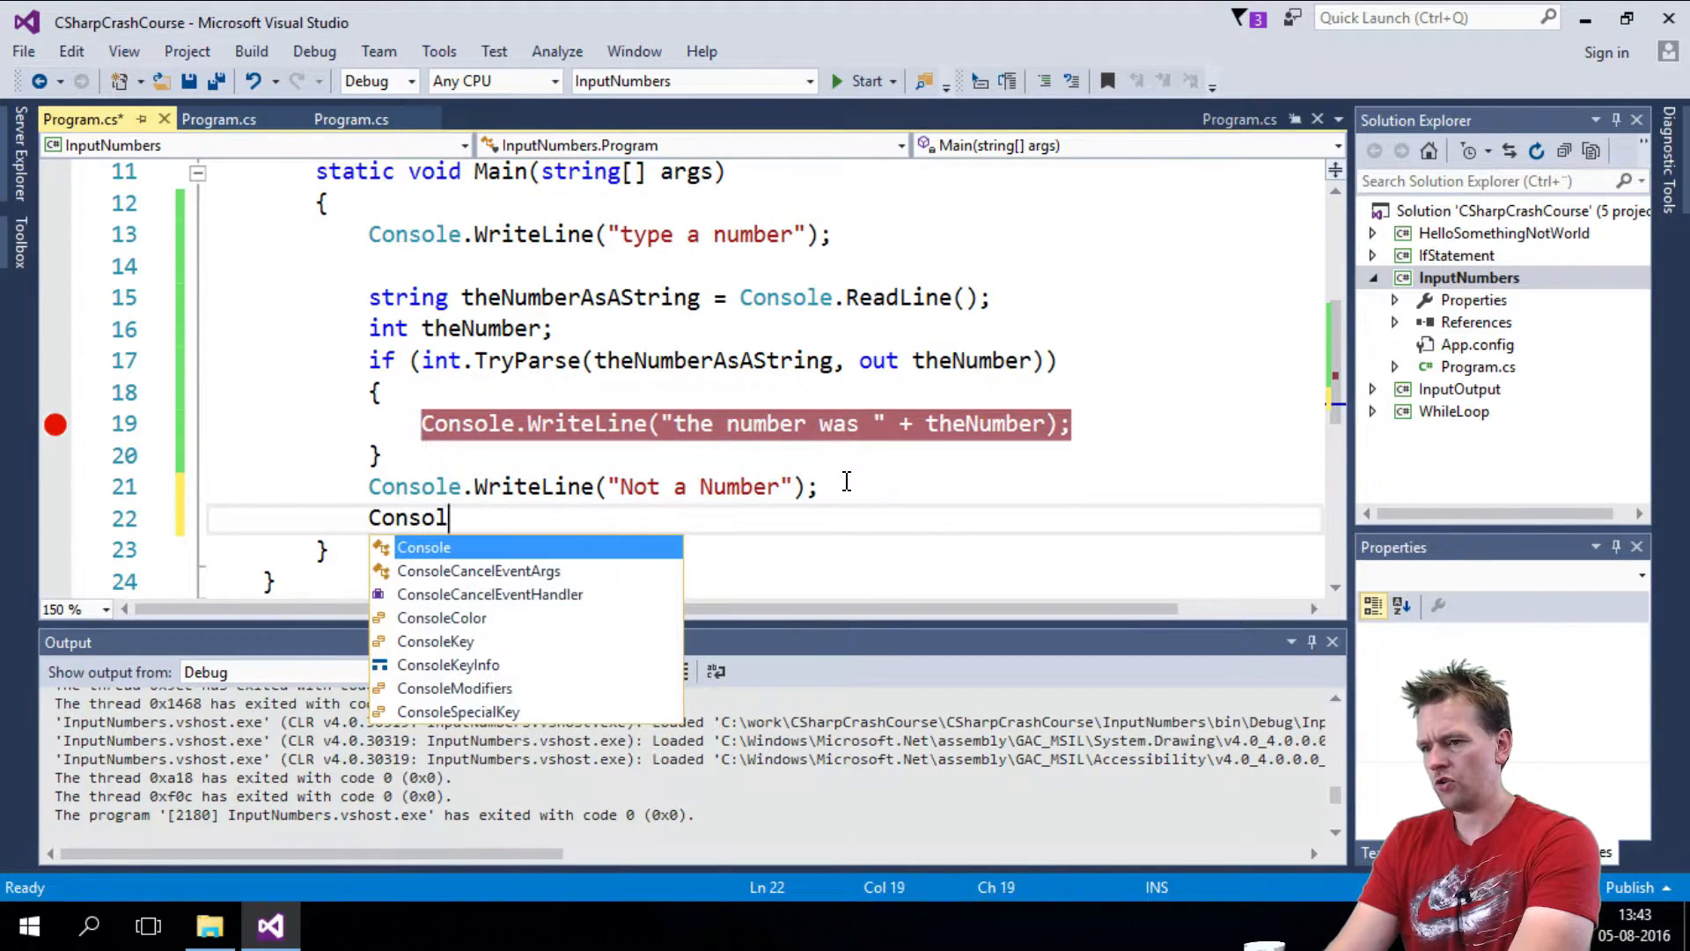
{"action": "type", "text": "e.ReadLine"}
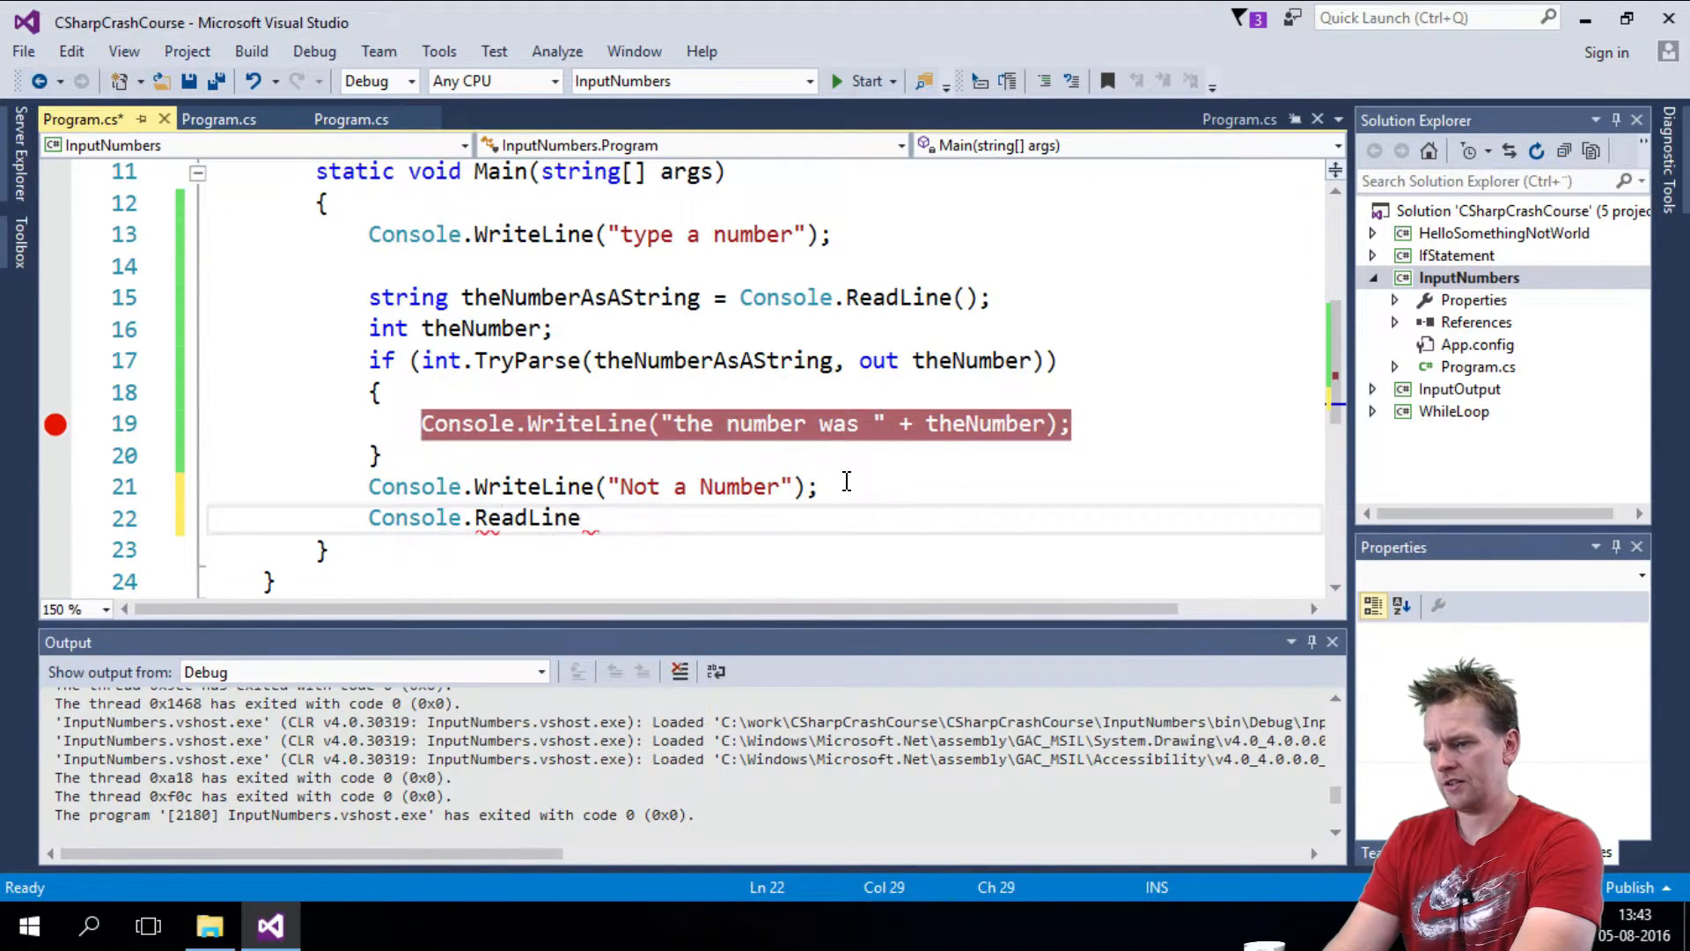
{"action": "type", "text": "();"}
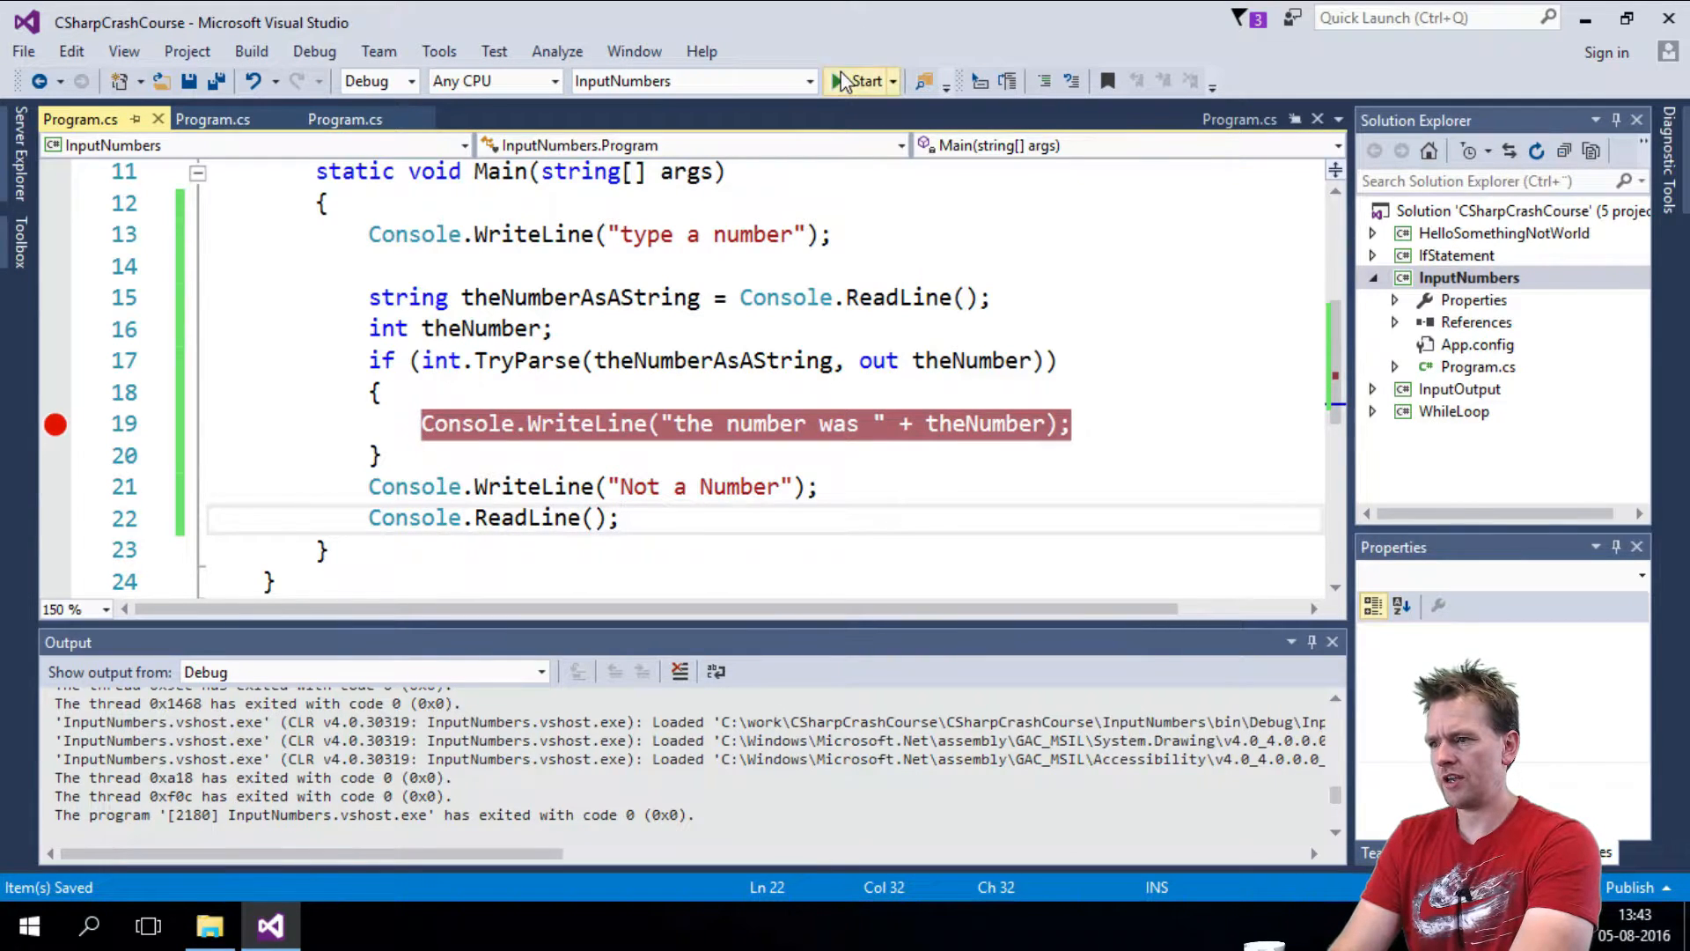
{"action": "left_click", "coordinate": [860, 81]}
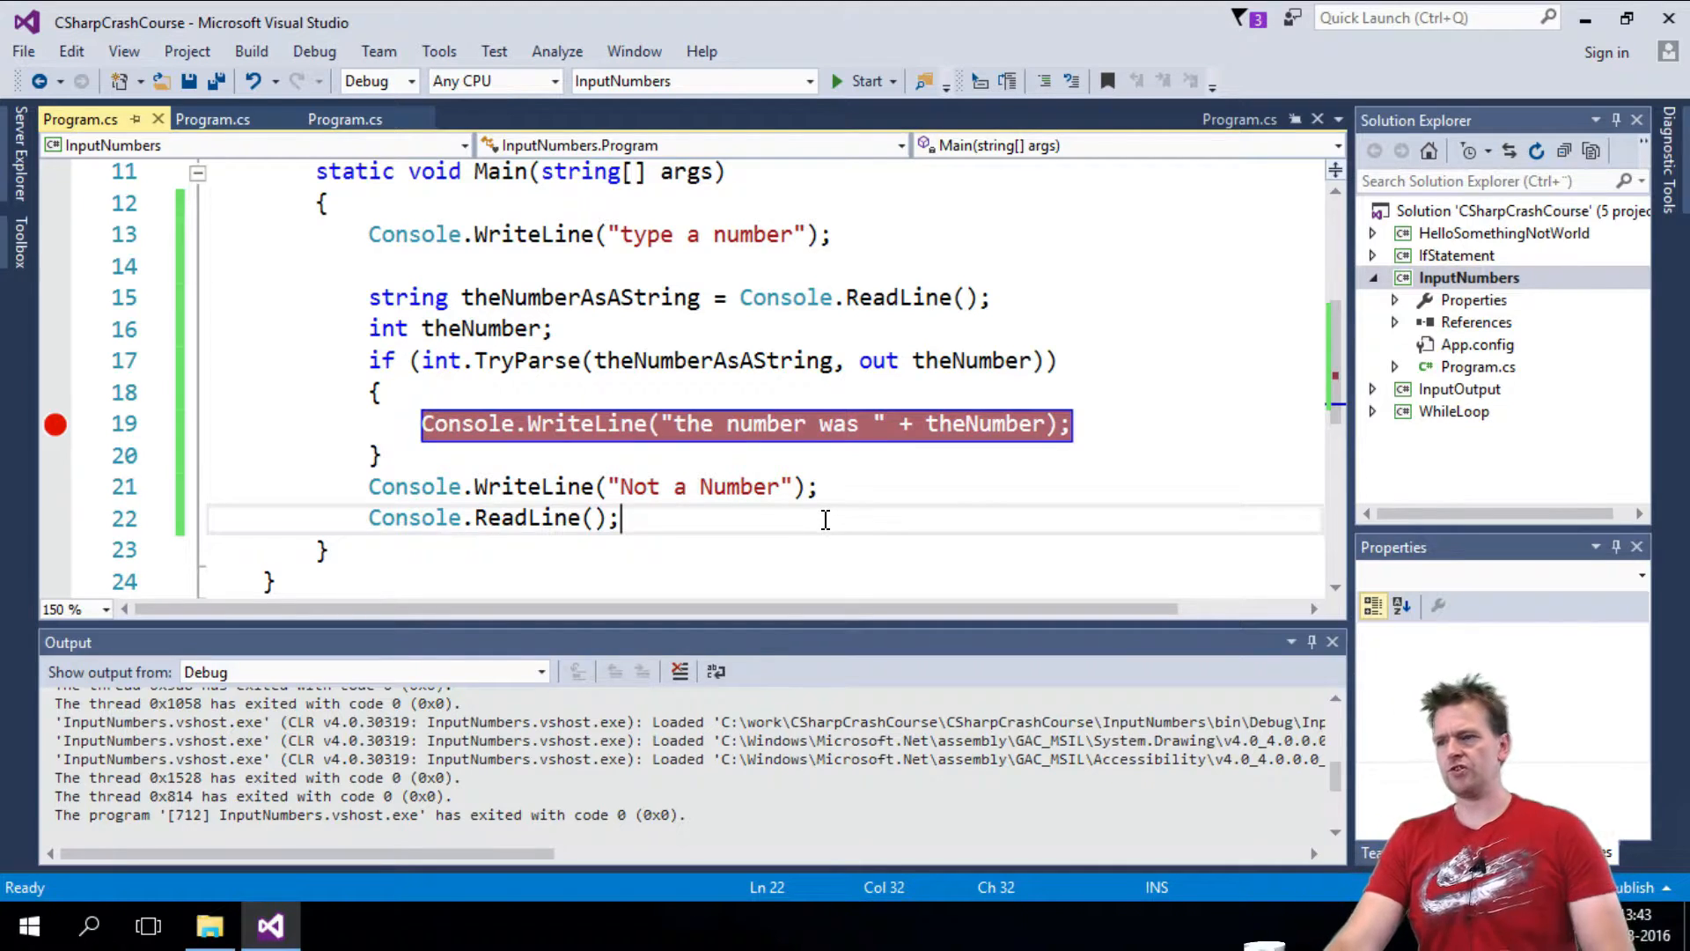
- Run with input 111, pause at the breakpoint, then continue to see both output lines
{"action": "left_click", "coordinate": [865, 81]}
{"action": "type", "text": "1"}
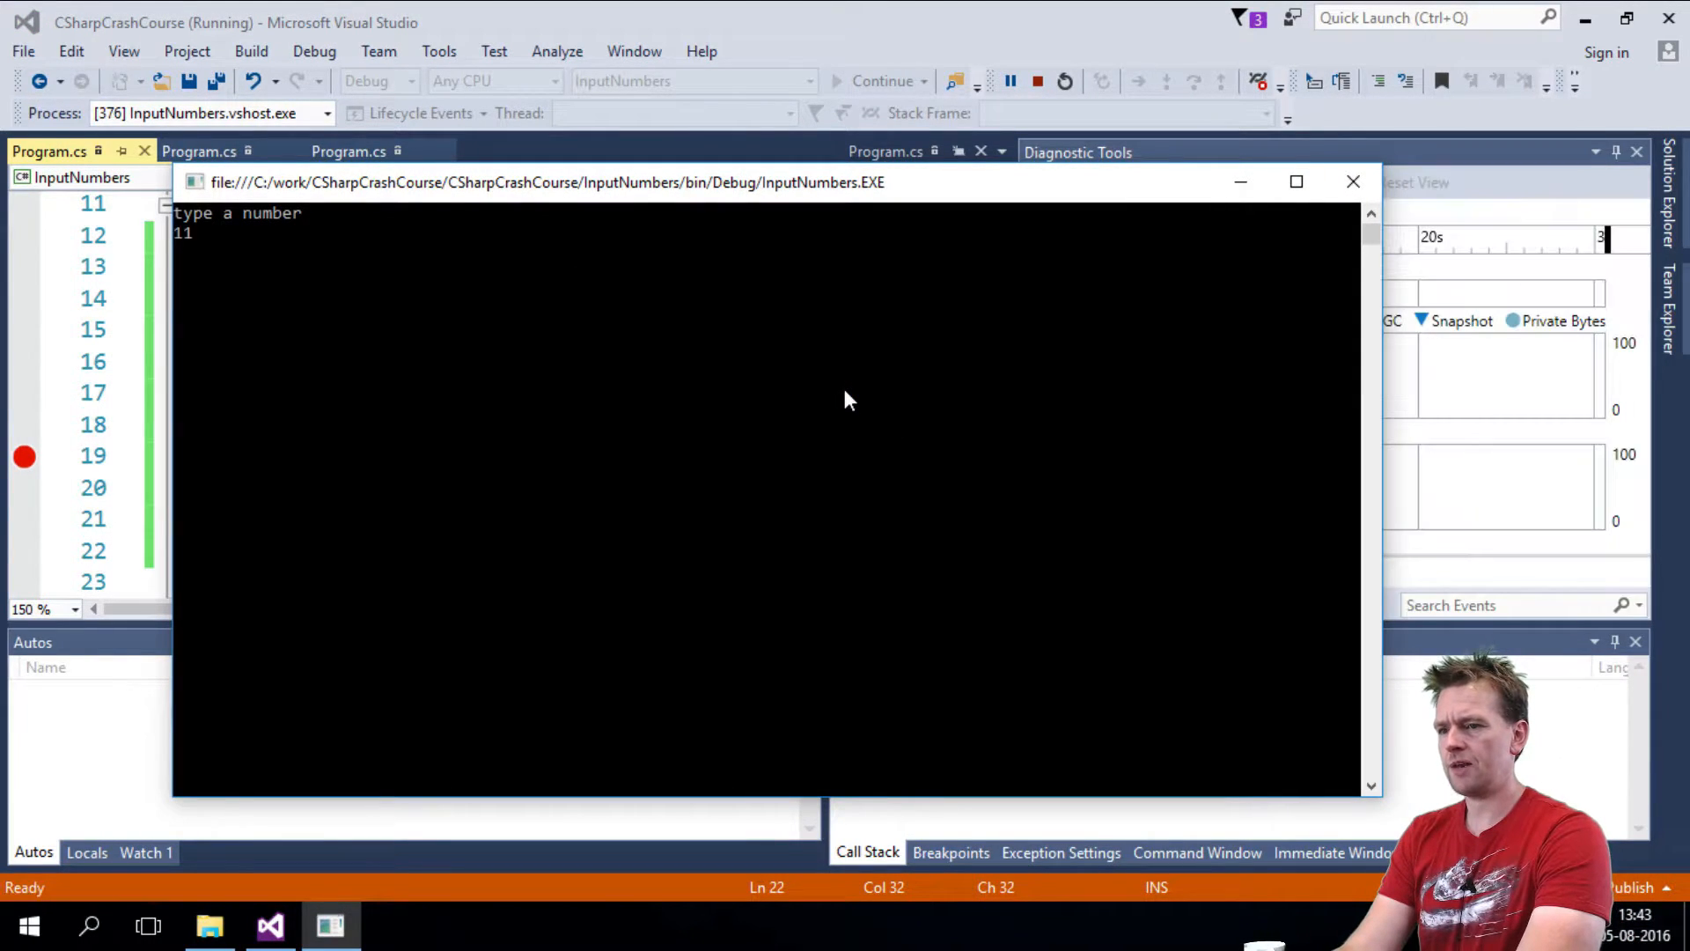
{"action": "type", "text": "1"}
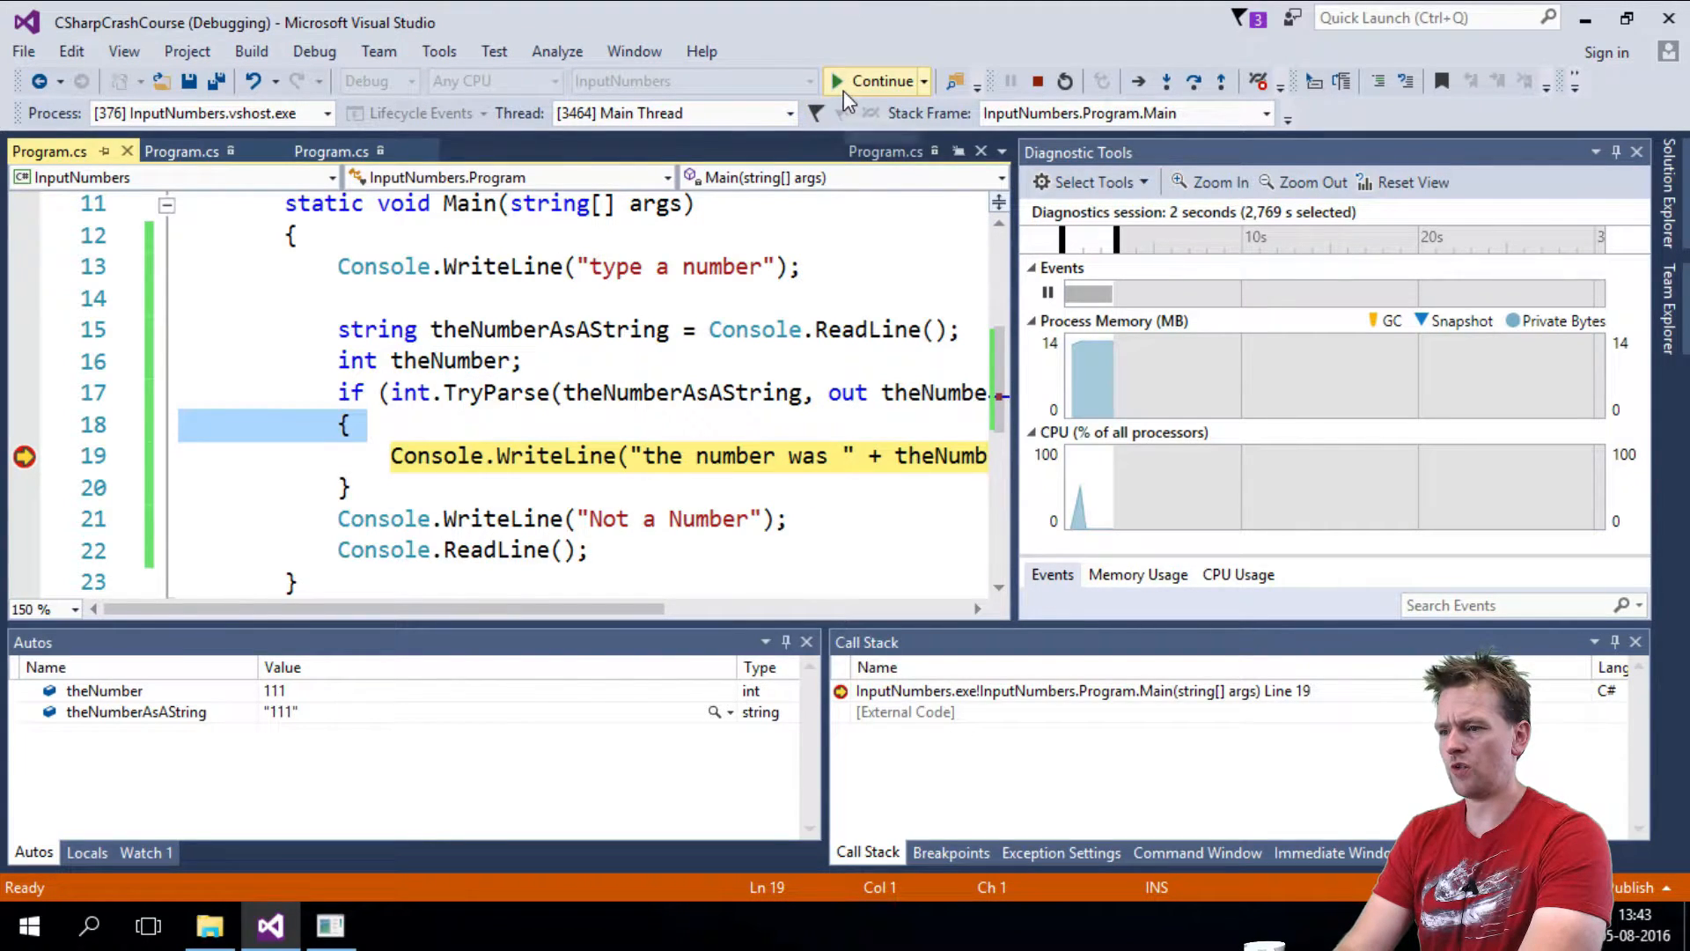
{"action": "left_click", "coordinate": [880, 81]}
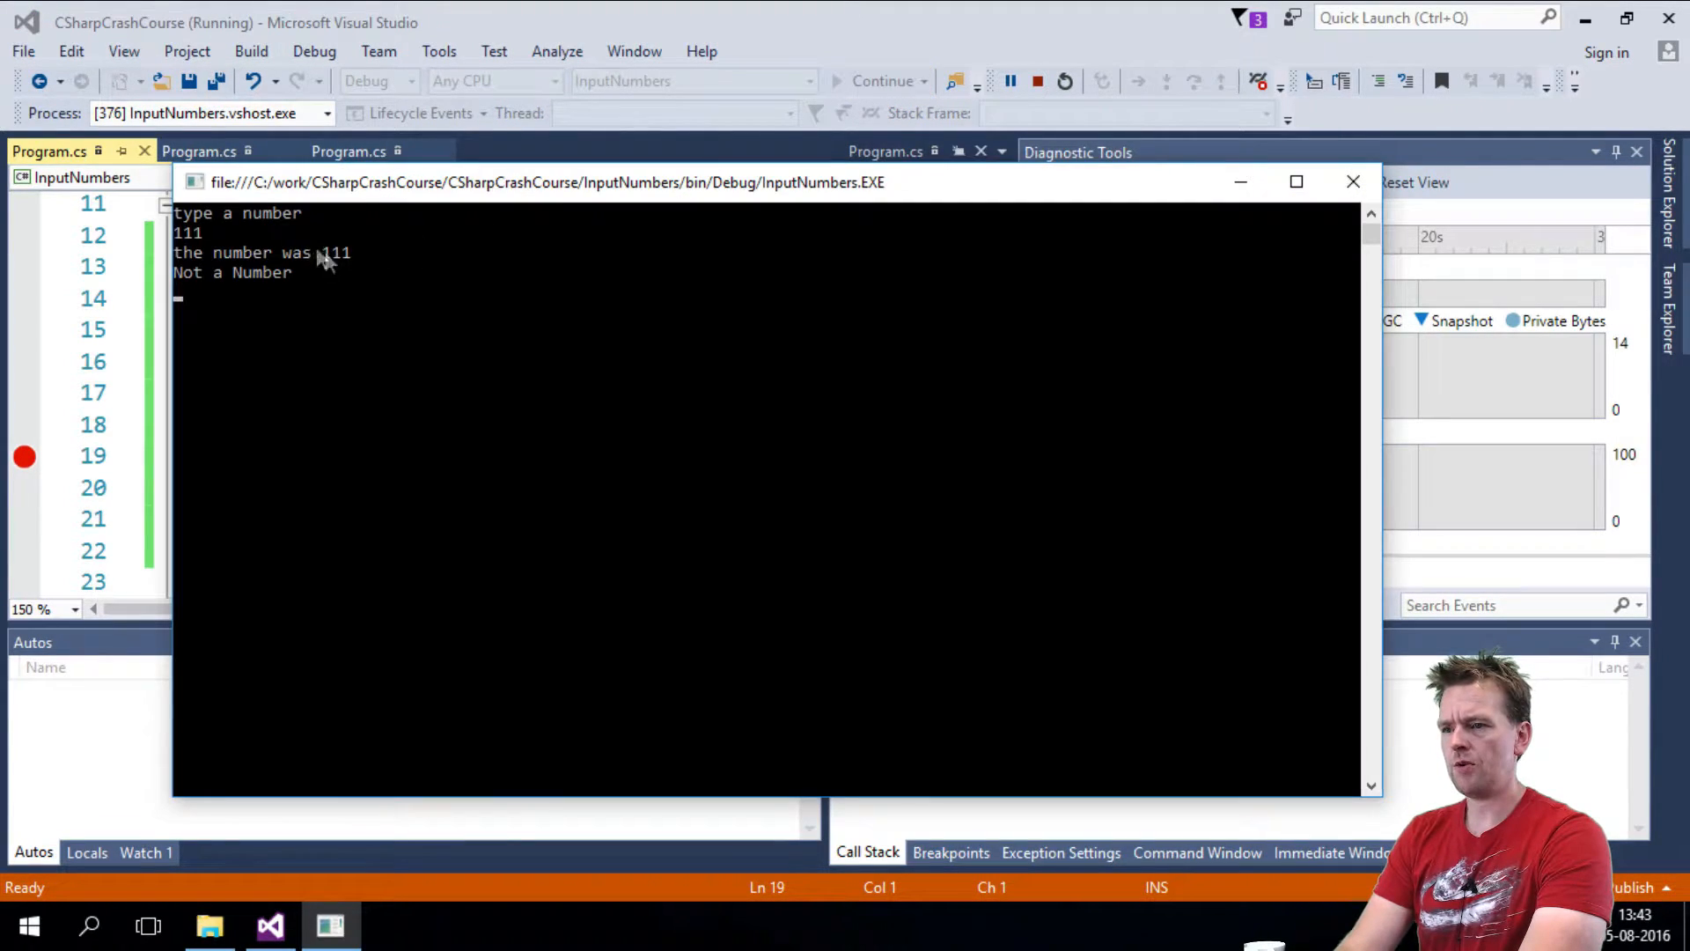
{"action": "mouse_move", "coordinate": [237, 297]}
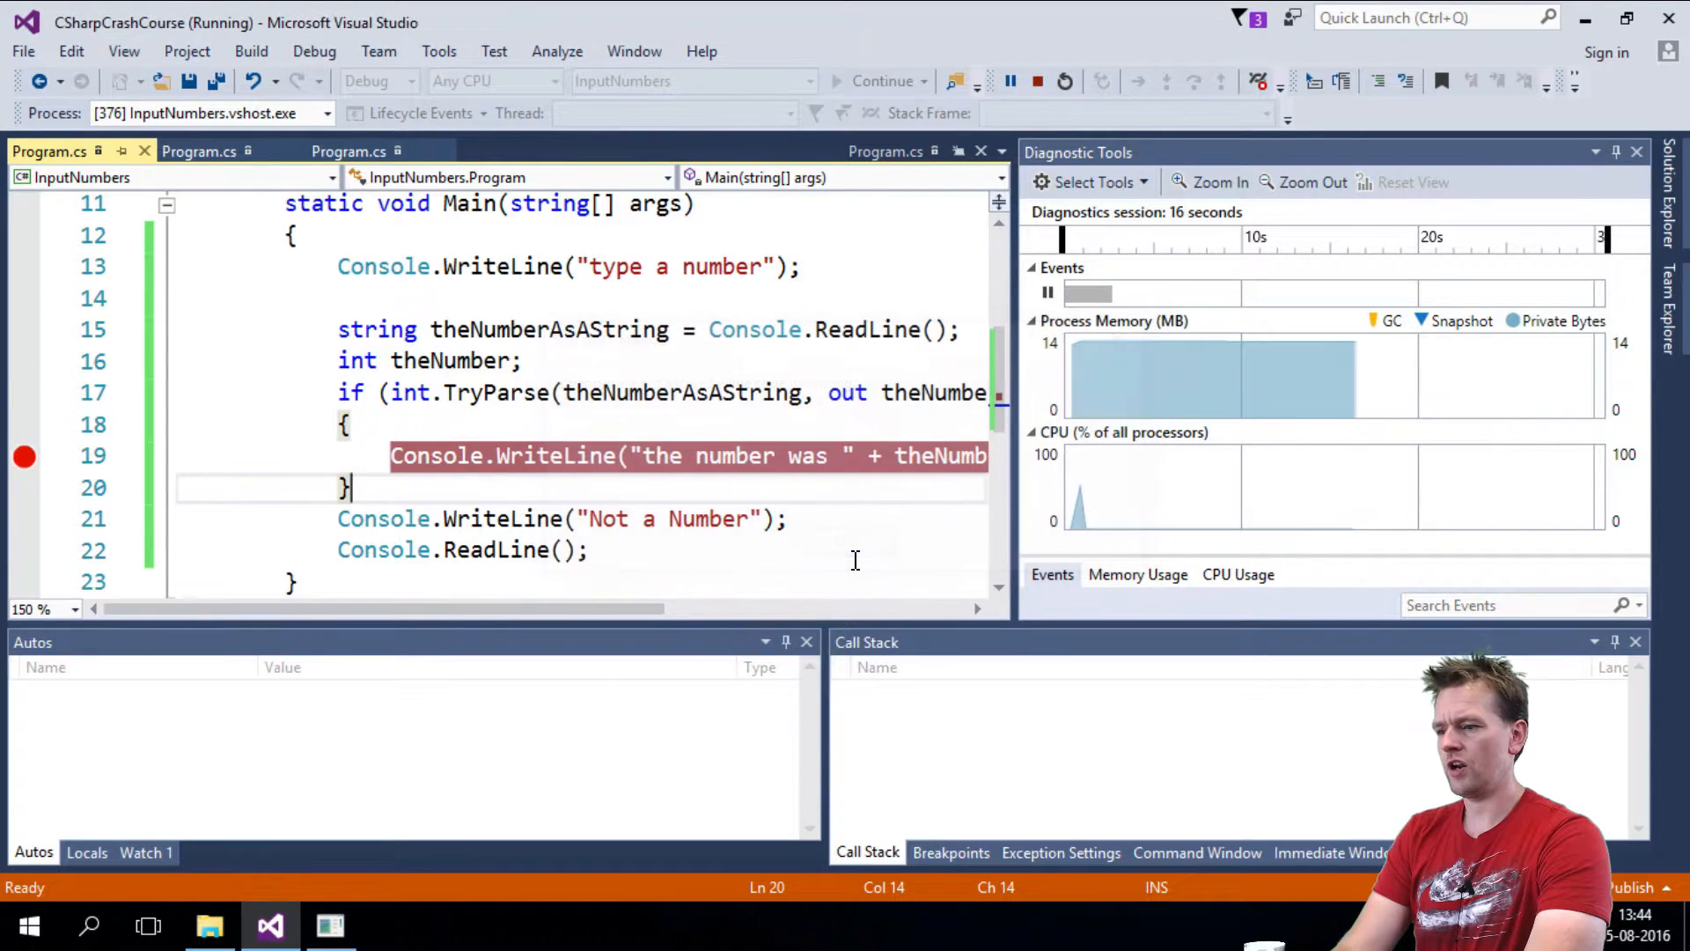
- Stop debugging, wrap the Not a Number line in an else block, and rerun the program
{"action": "left_click", "coordinate": [1036, 81]}
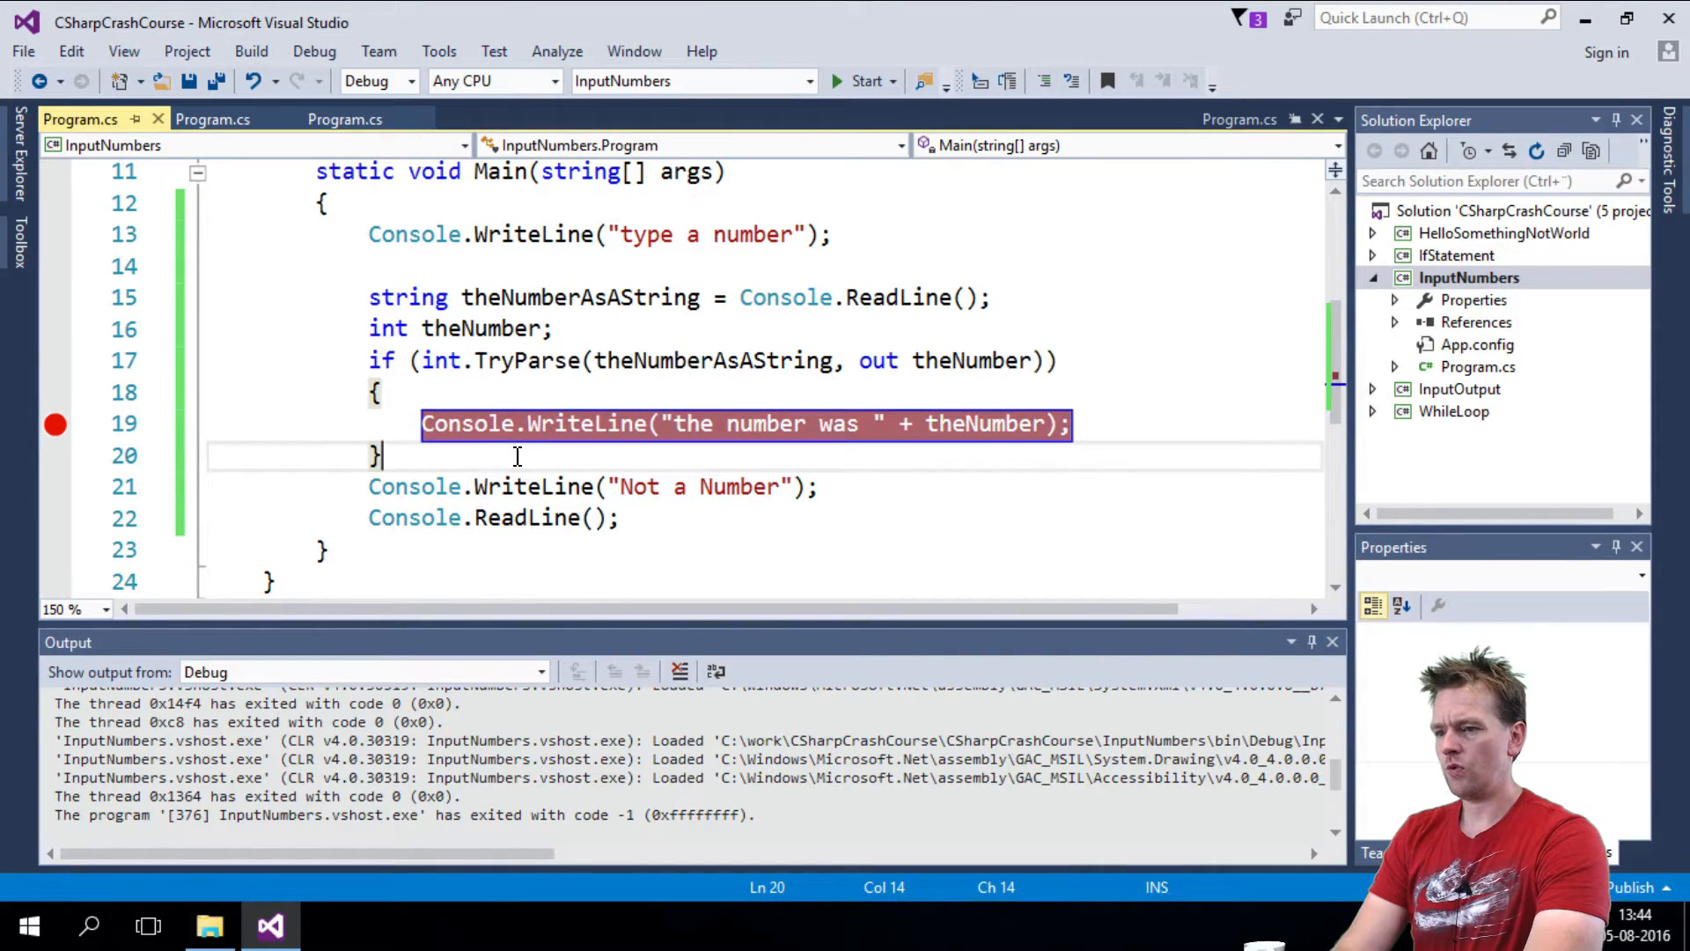
{"action": "type", "text": "esle"}
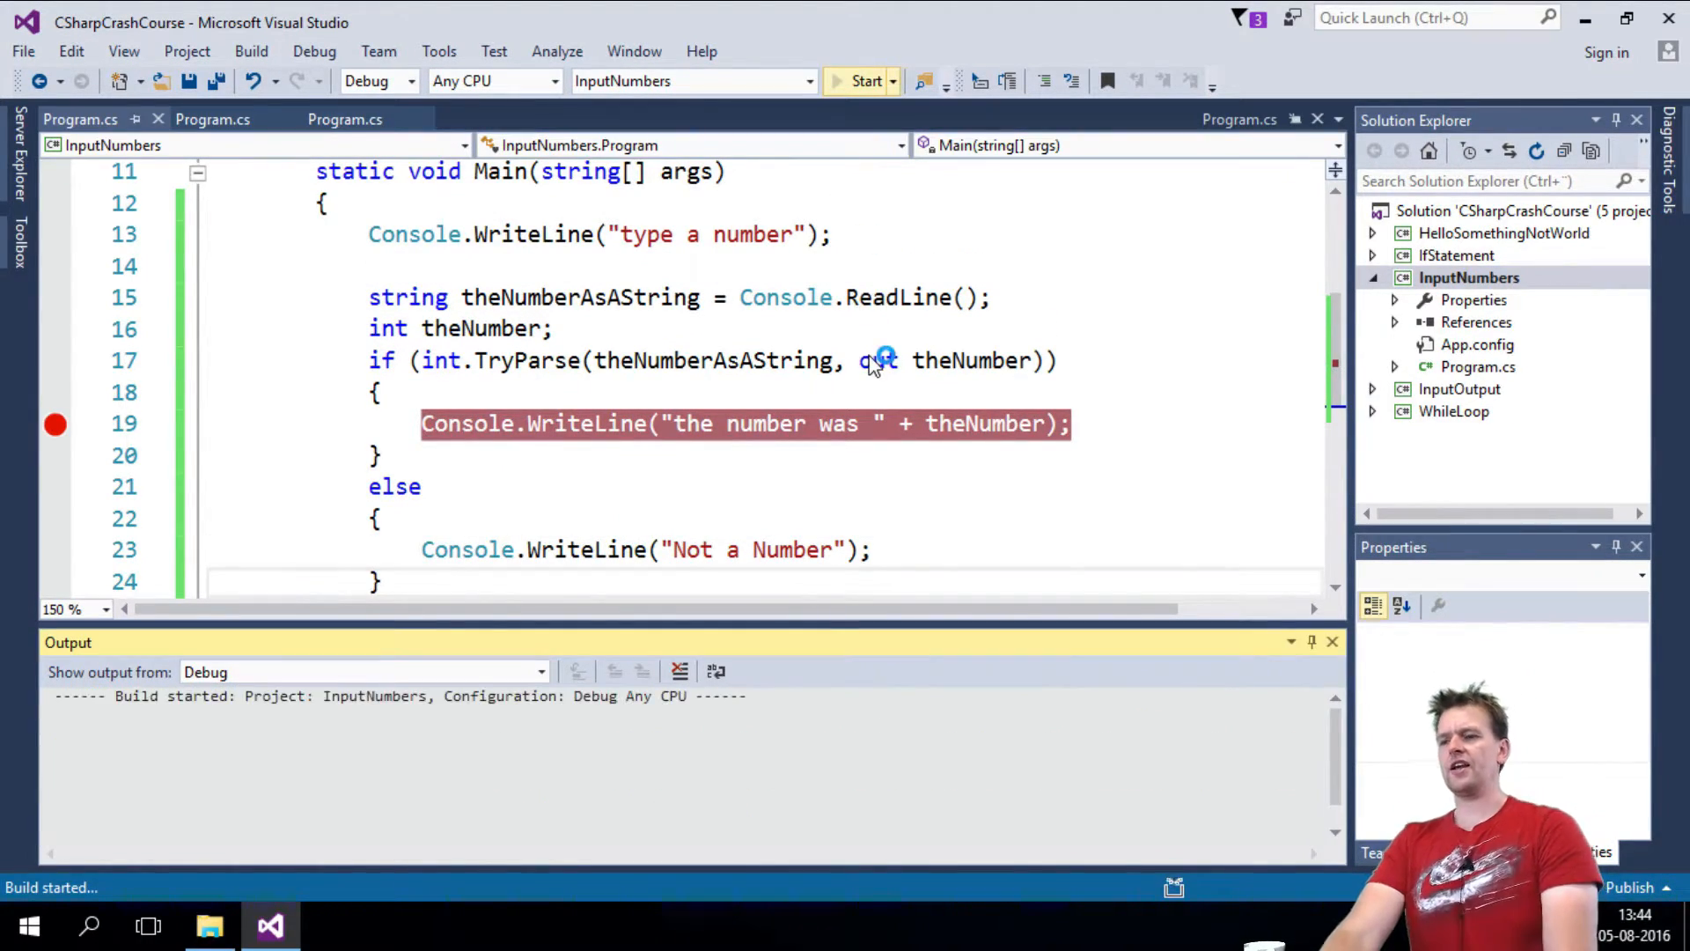
{"action": "left_click", "coordinate": [867, 81]}
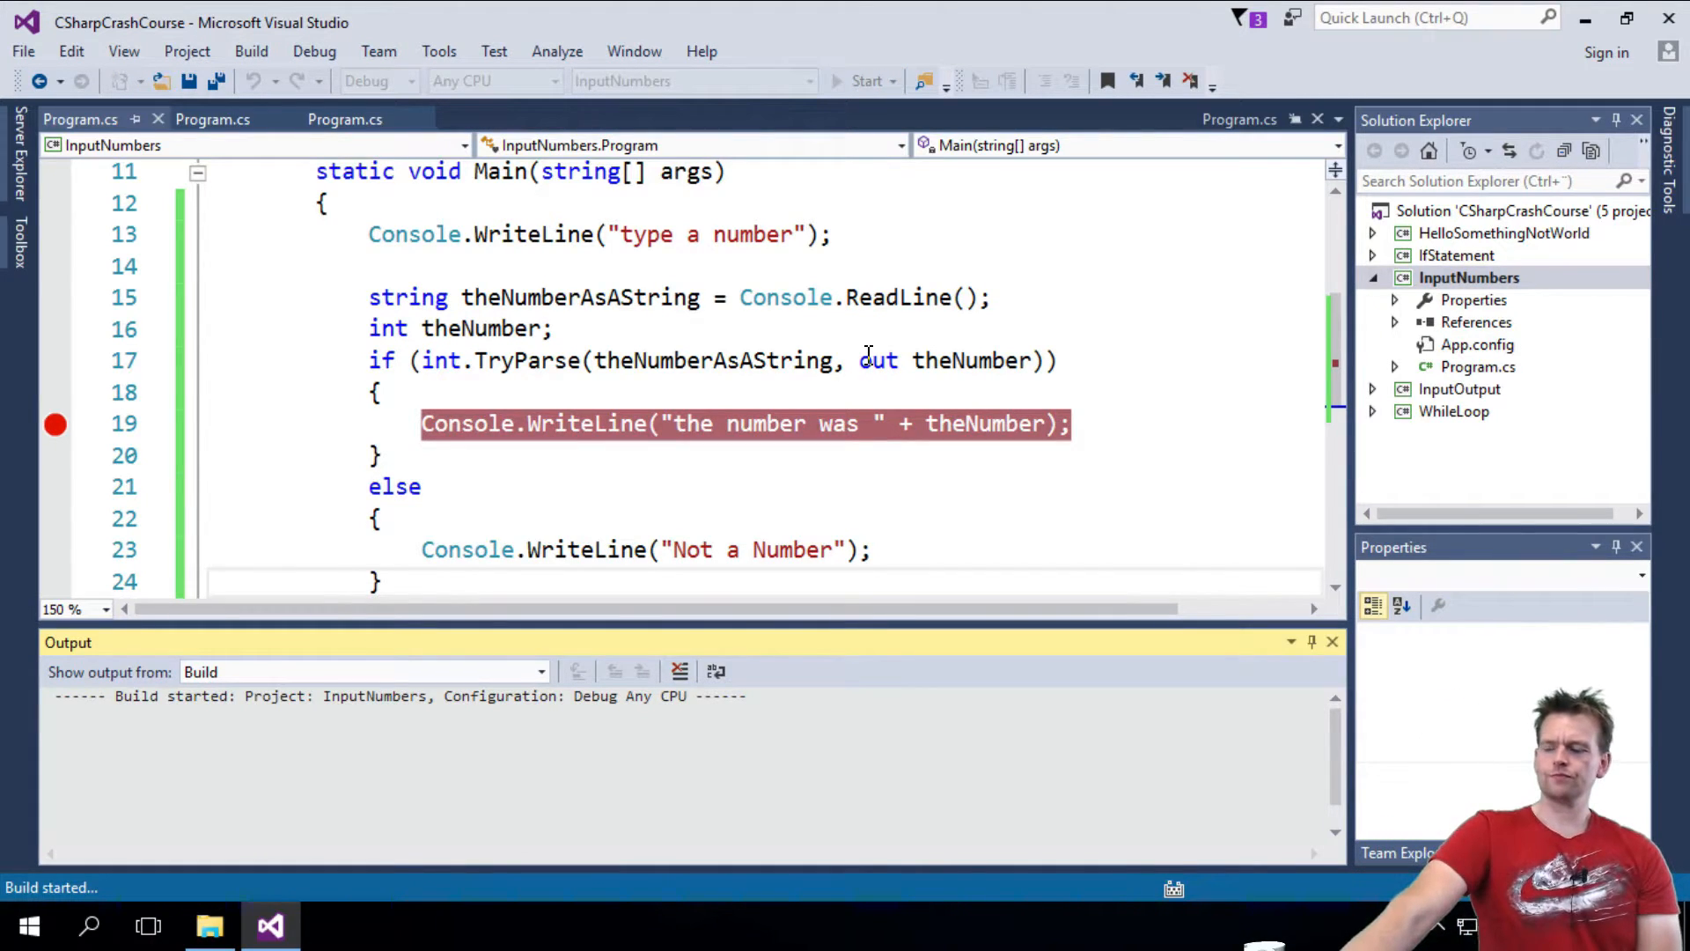
{"action": "left_click", "coordinate": [864, 81]}
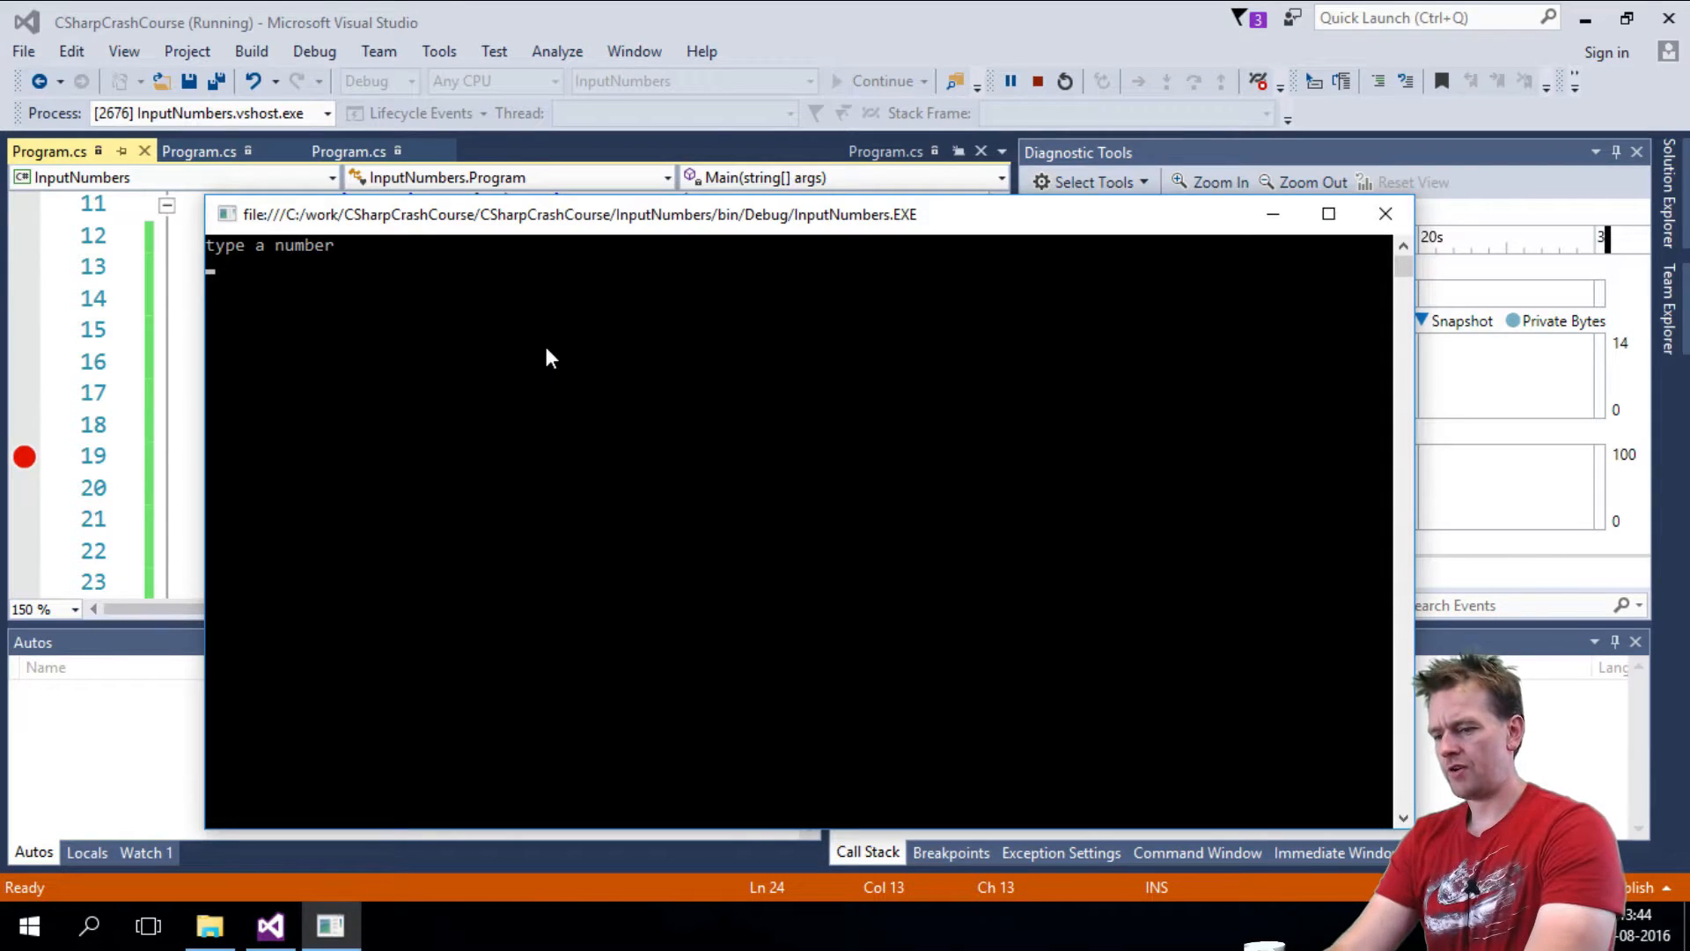
- Enter 10 in the console, then highlight the matching if and else keywords in the editor
{"action": "type", "text": "10"}
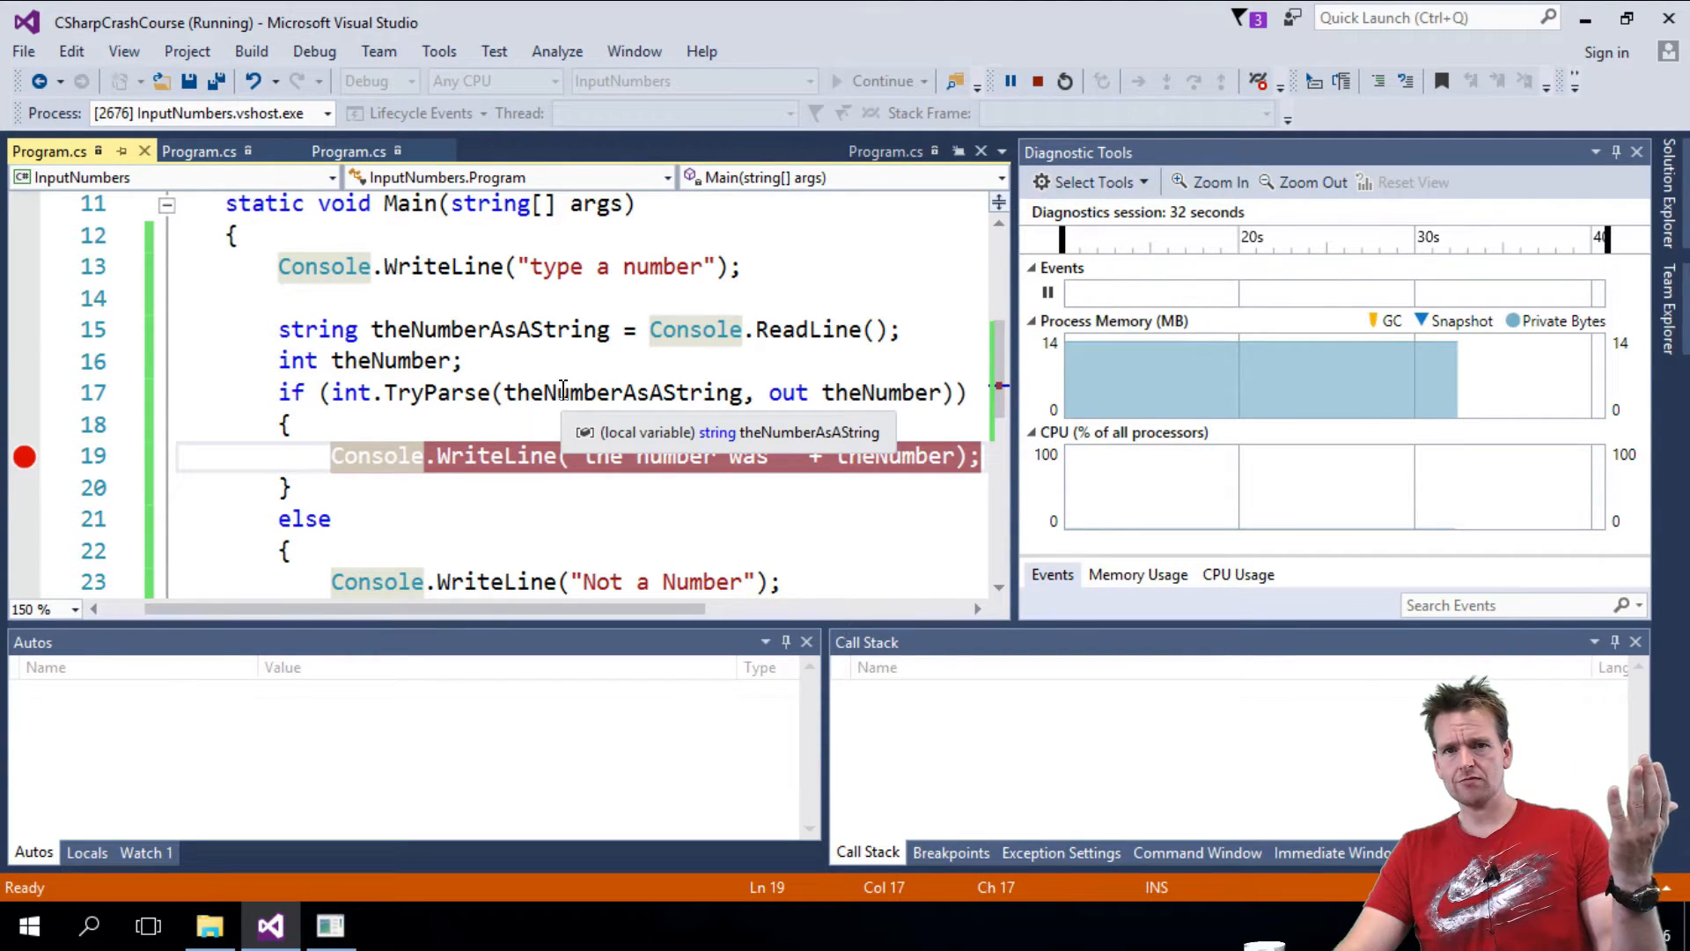
{"action": "mouse_move", "coordinate": [879, 393]}
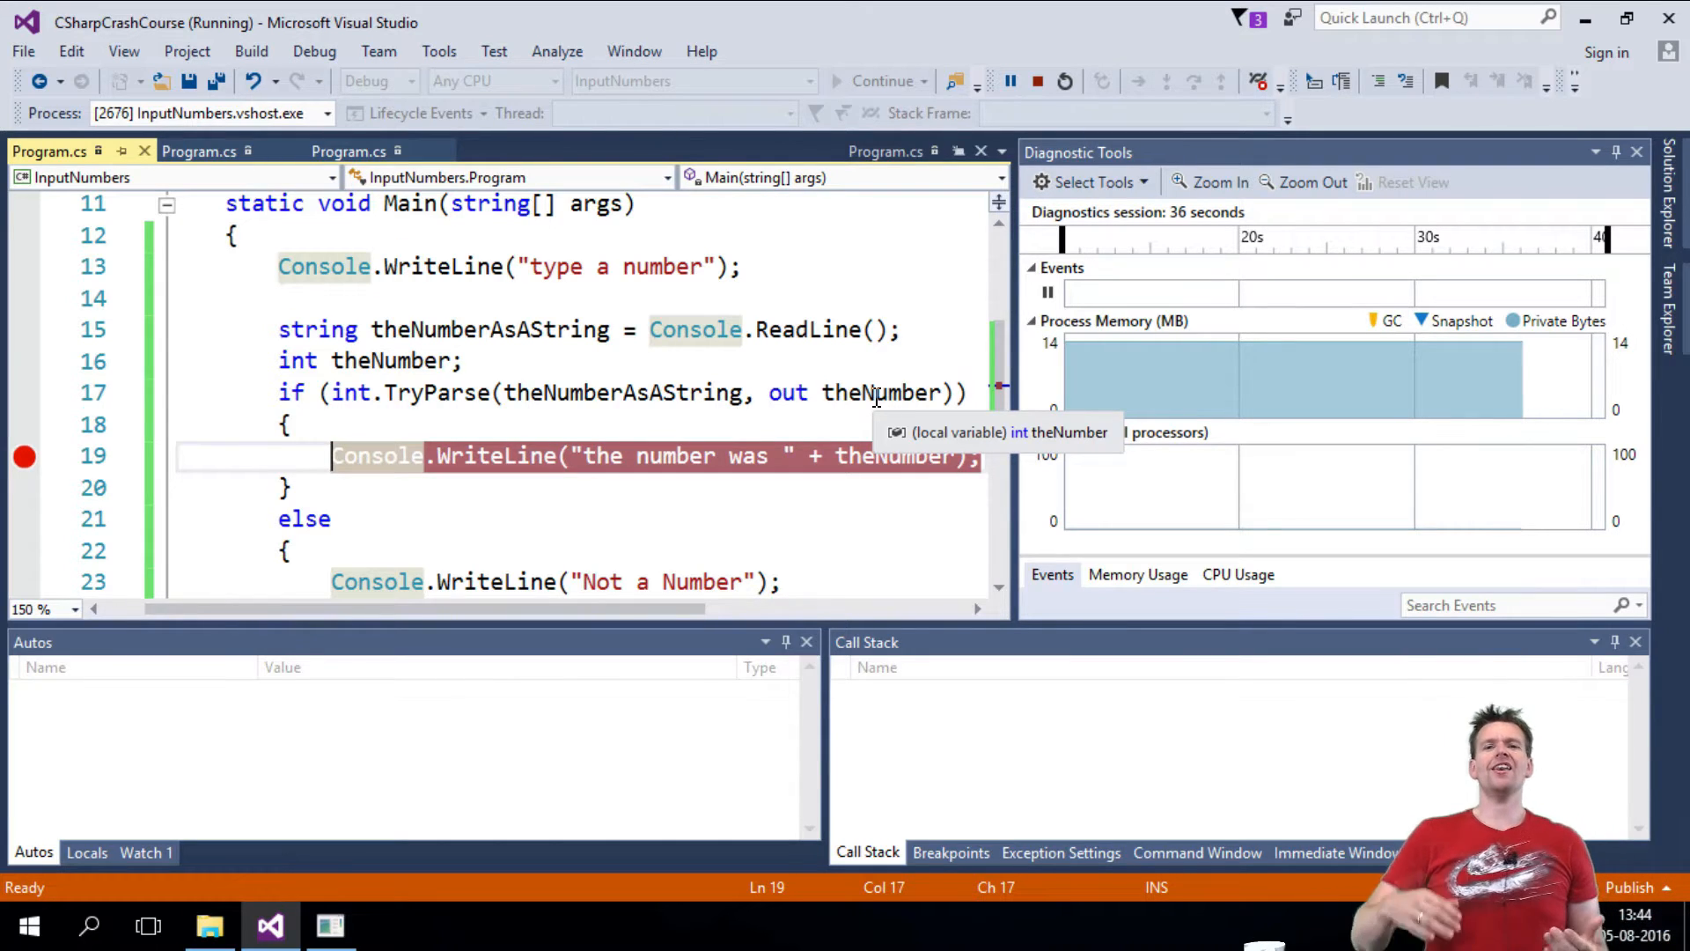
{"action": "mouse_move", "coordinate": [873, 357]}
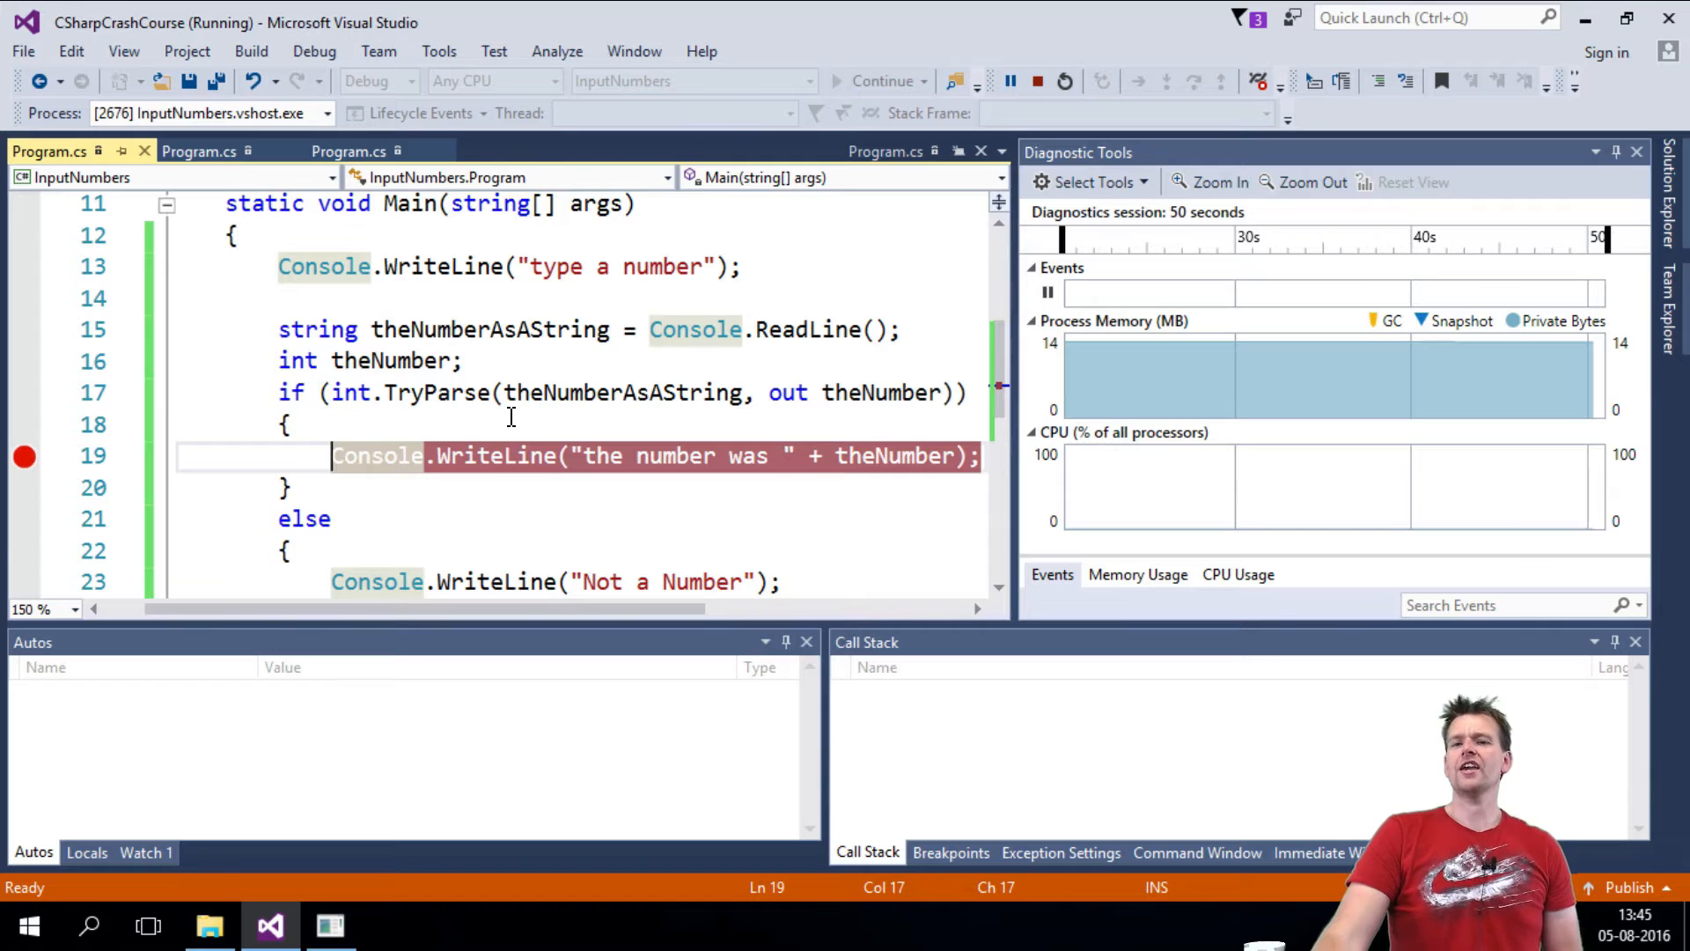
{"action": "mouse_move", "coordinate": [625, 392]}
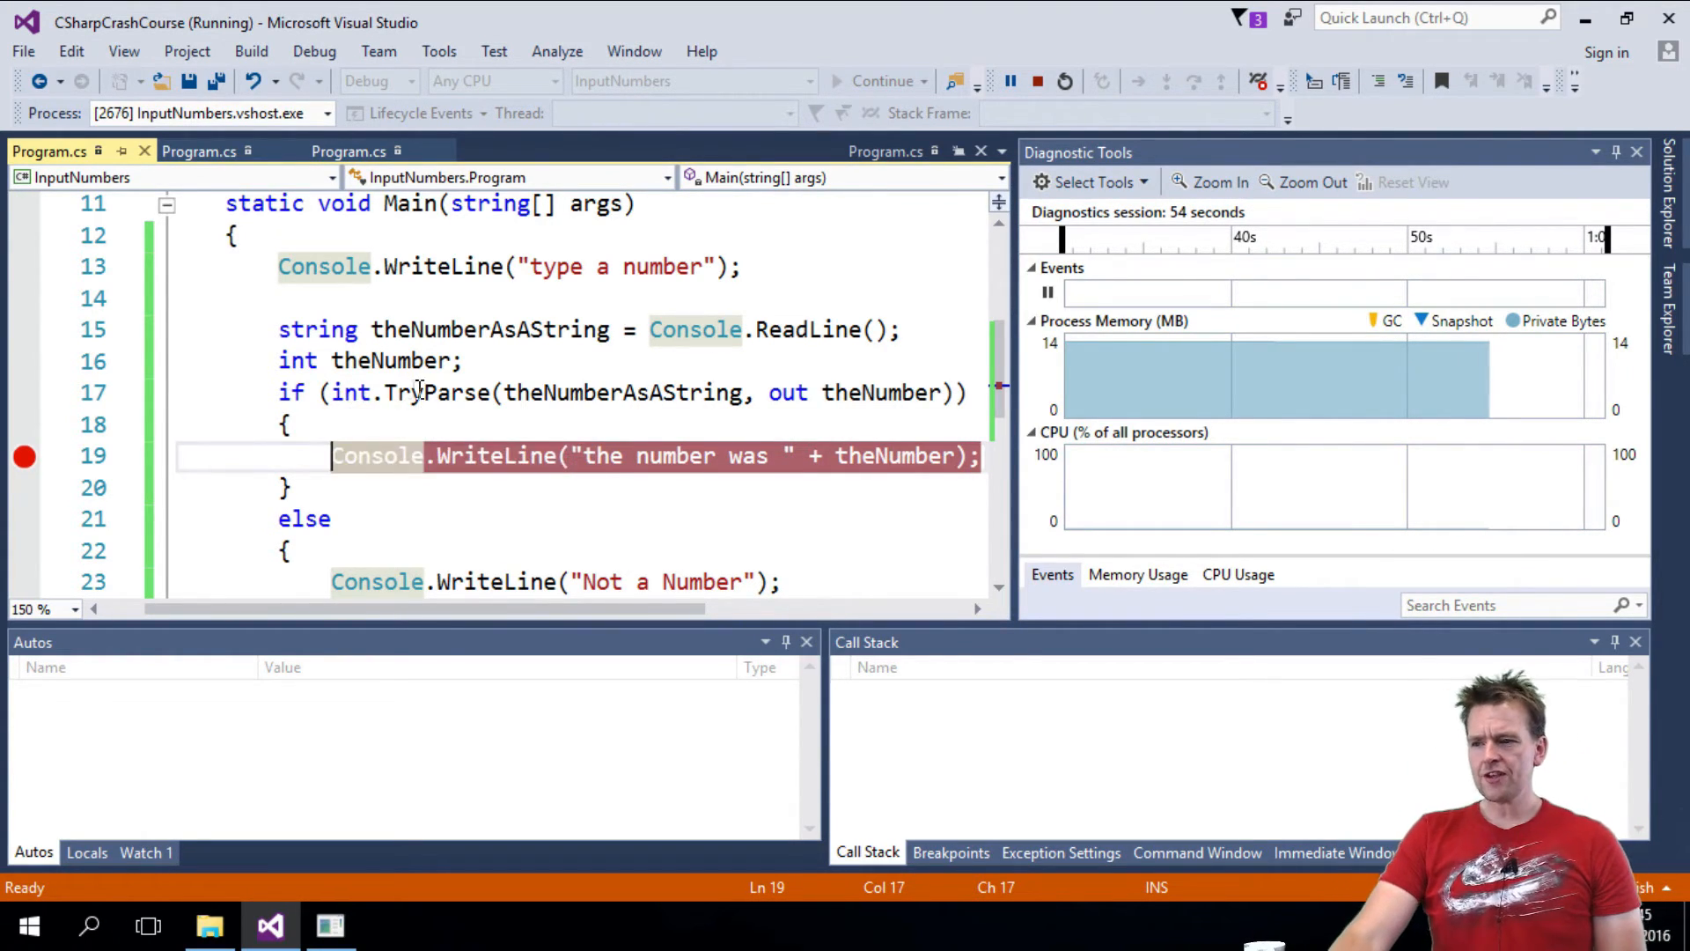
{"action": "mouse_move", "coordinate": [624, 391]}
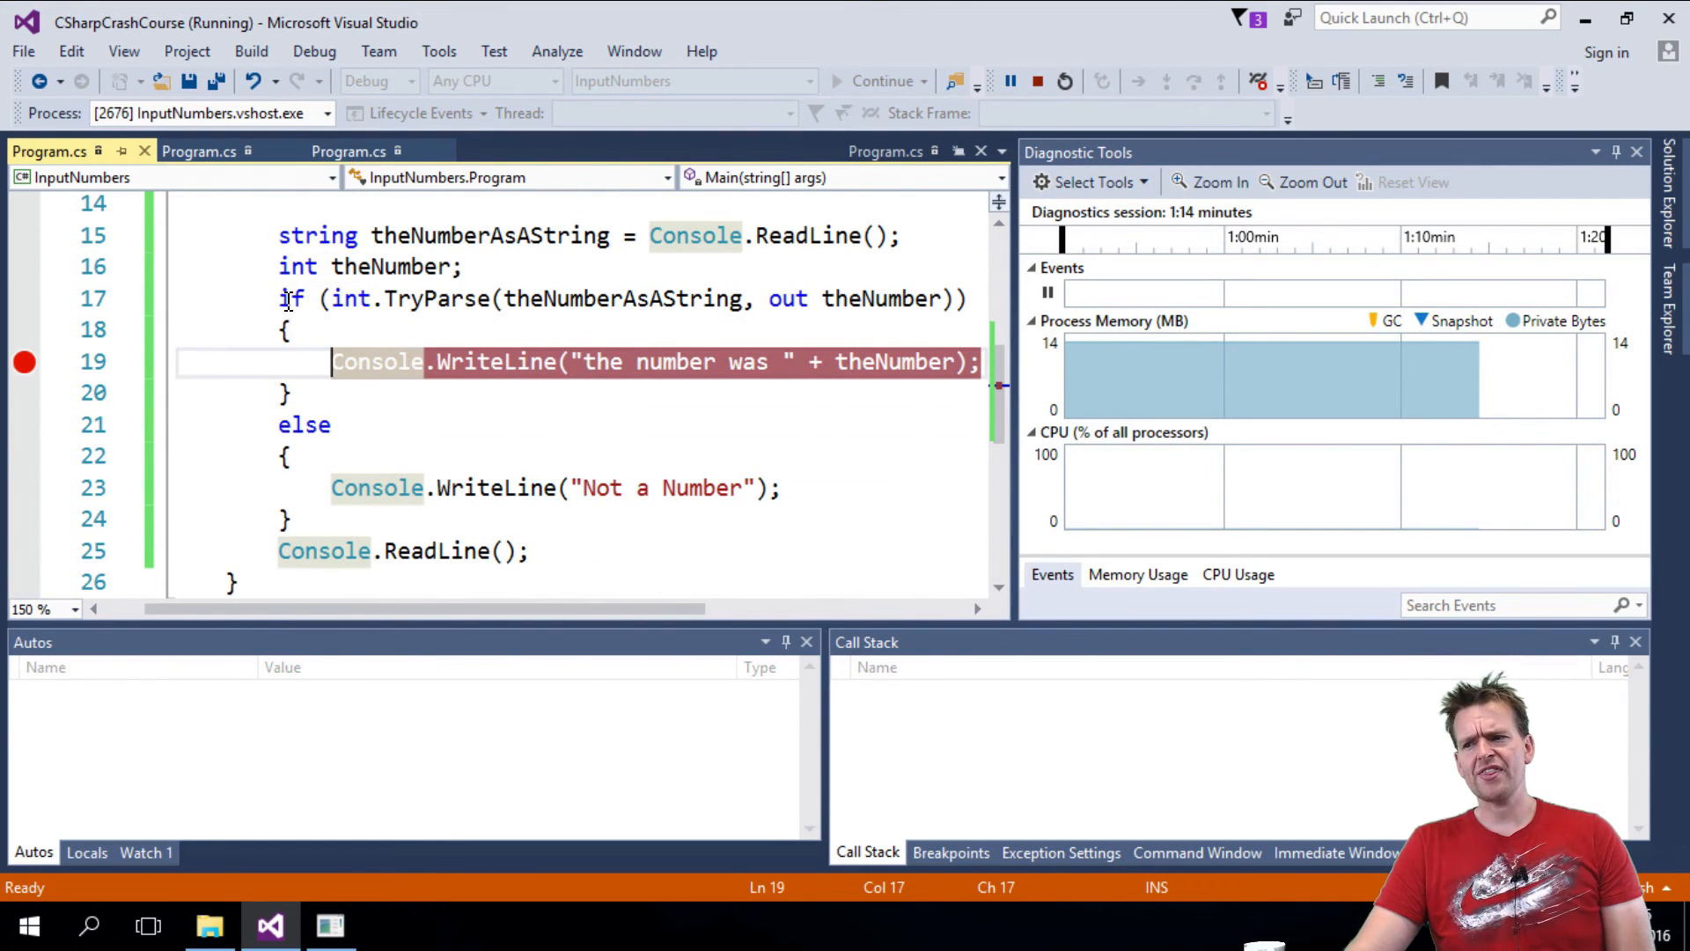
{"action": "left_click", "coordinate": [292, 298]}
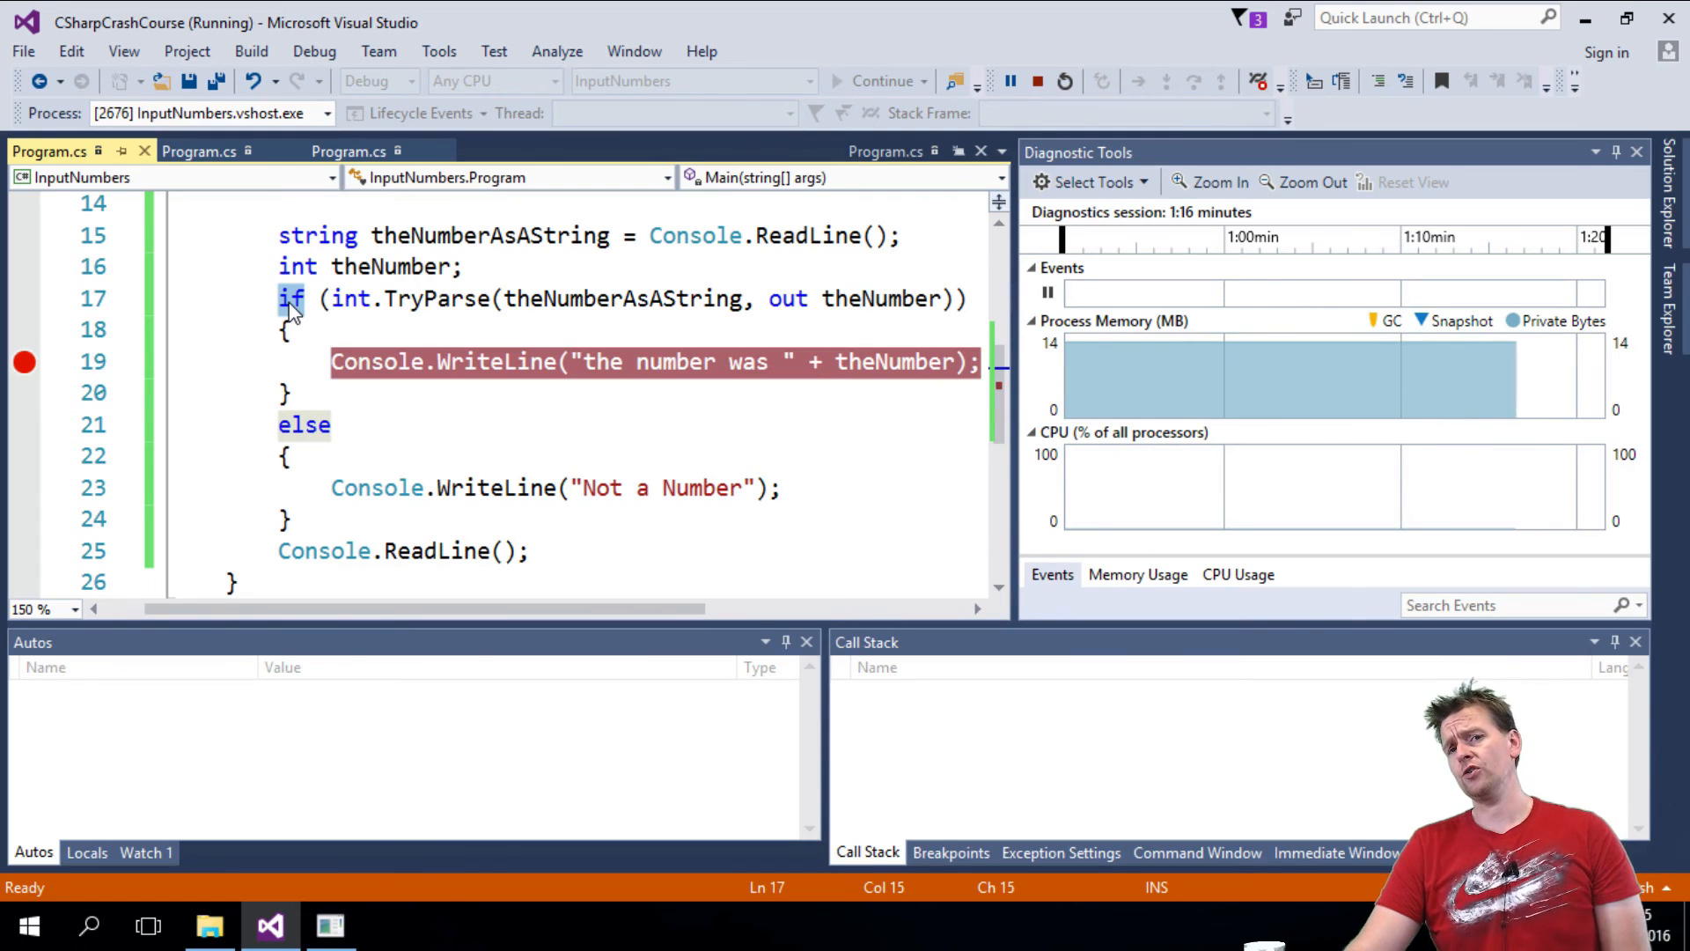